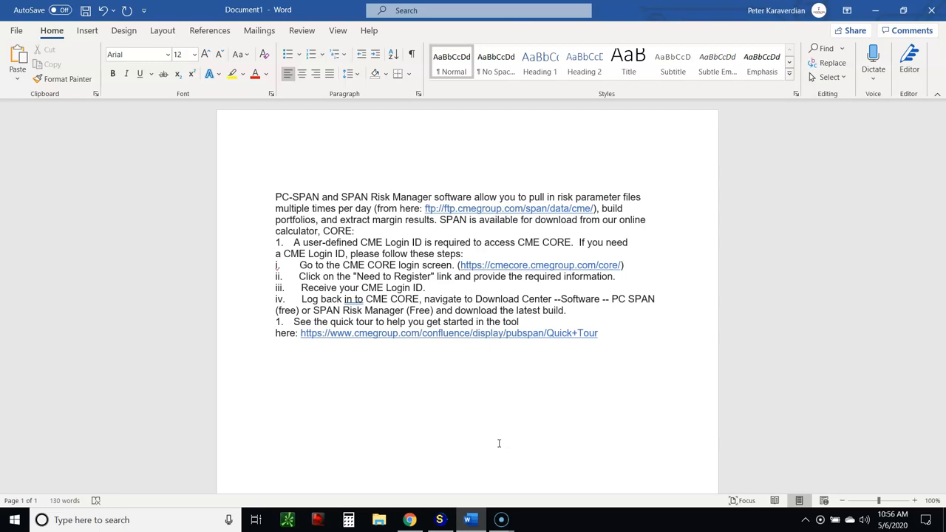
Step: Follow the ftp.cmegroup.com/span/data/cme/ hyperlink from the Word notes into Chrome
left_click(275, 175)
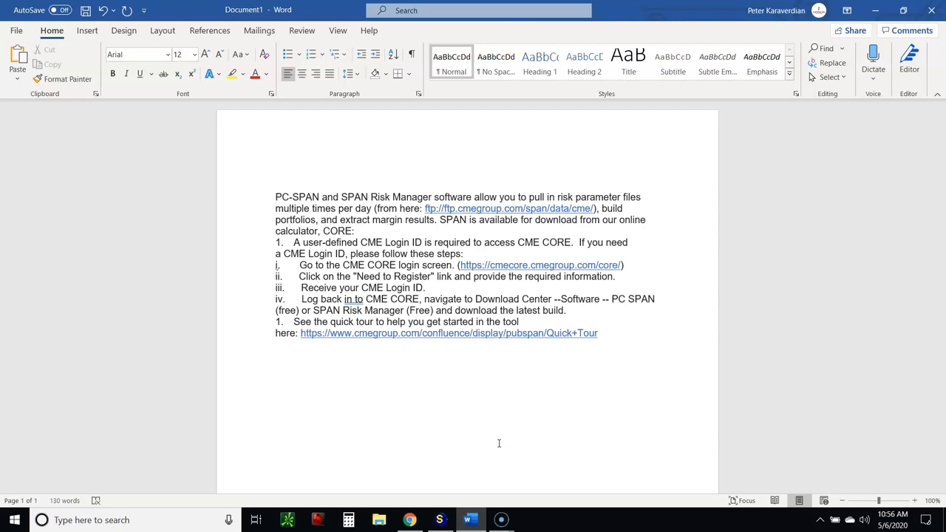
left_click(275, 175)
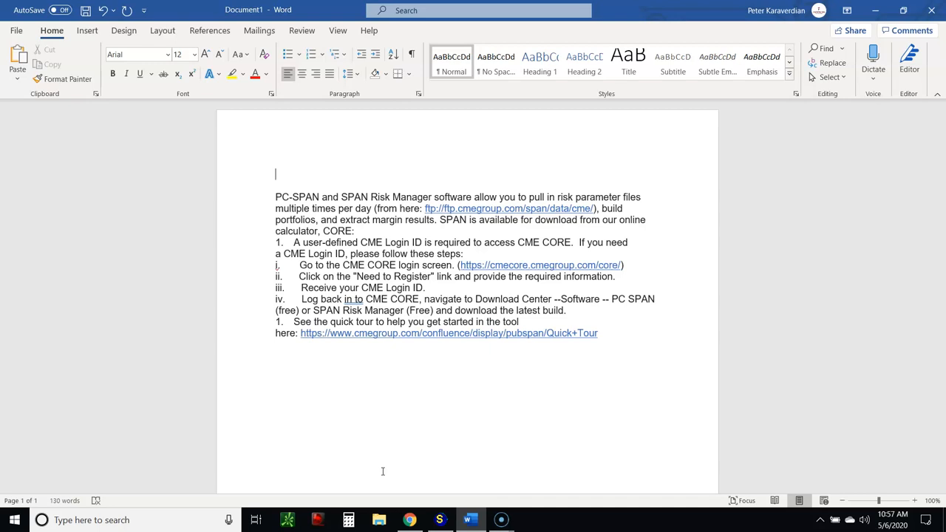
mouse_move(588, 208)
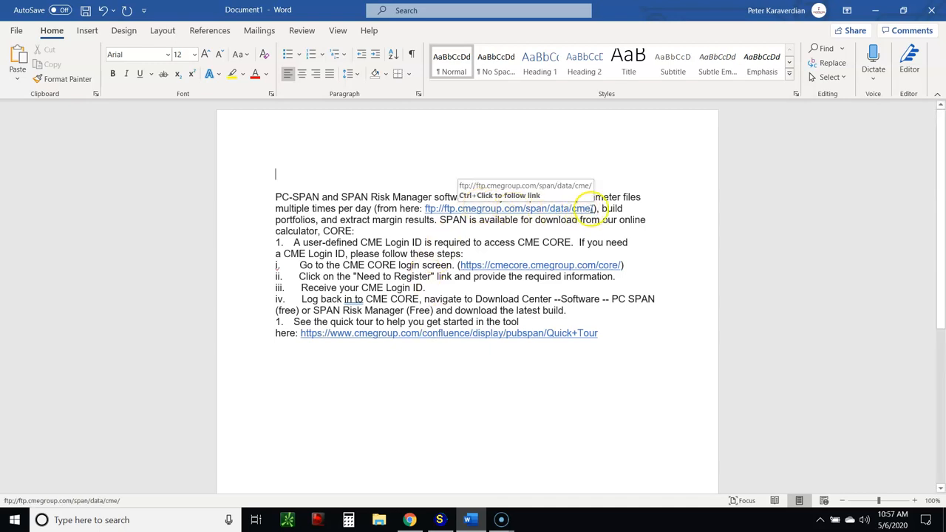
mouse_move(529, 391)
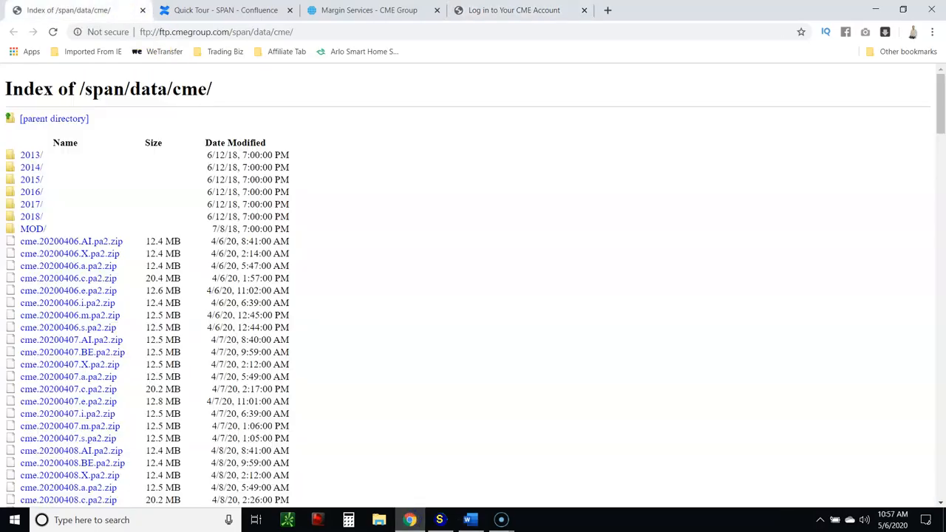
Step: Reach the margin calculation services page from the CME Group home page via the Services menu
left_click(370, 9)
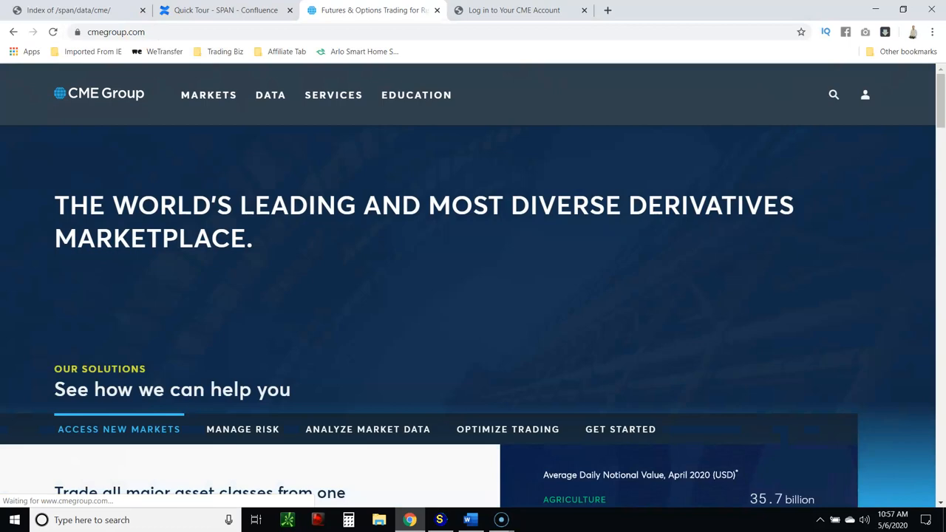
scroll("down", 3)
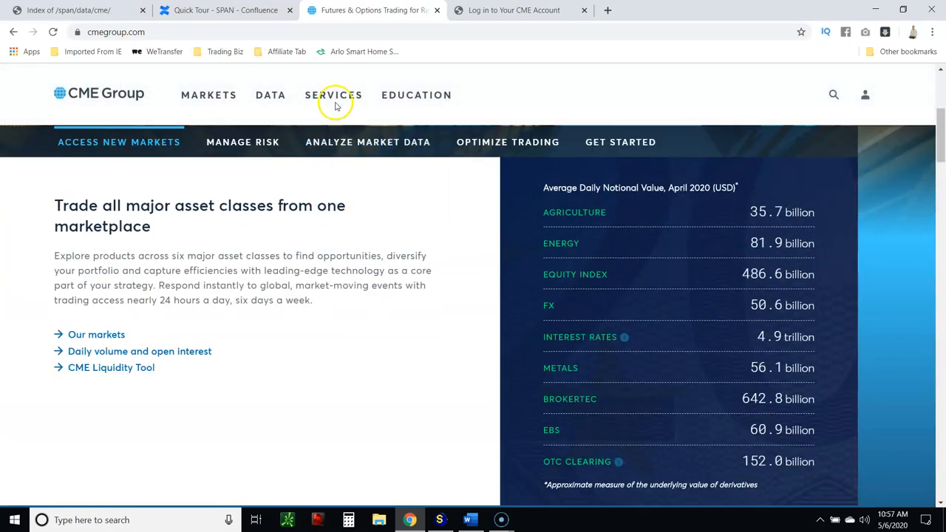
left_click(334, 94)
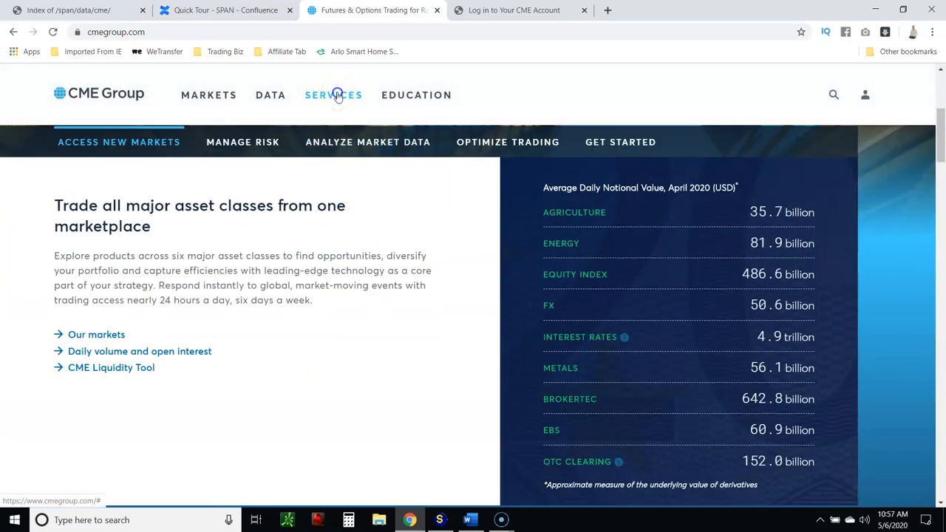
left_click(334, 94)
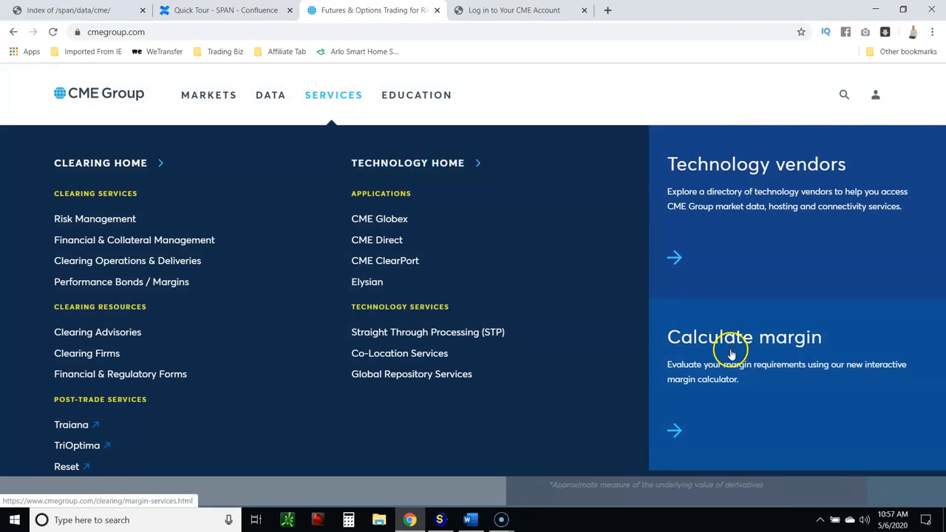
mouse_move(692, 429)
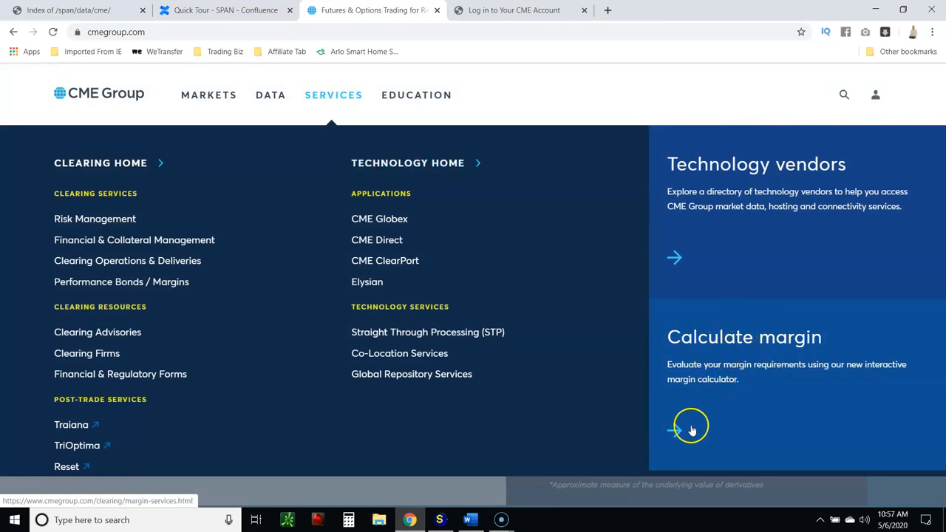
left_click(674, 430)
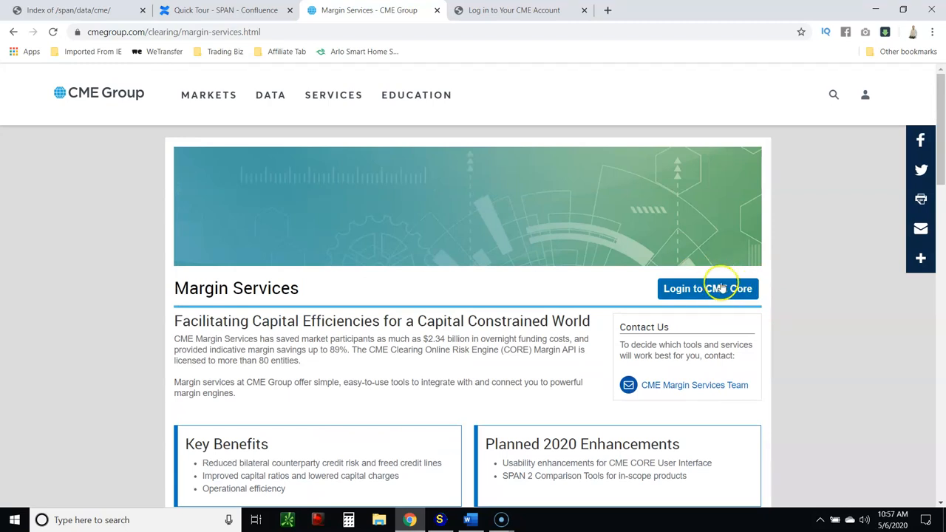
Step: Sign in to CME CORE, closing the duplicate sign-in tab along the way
left_click(707, 288)
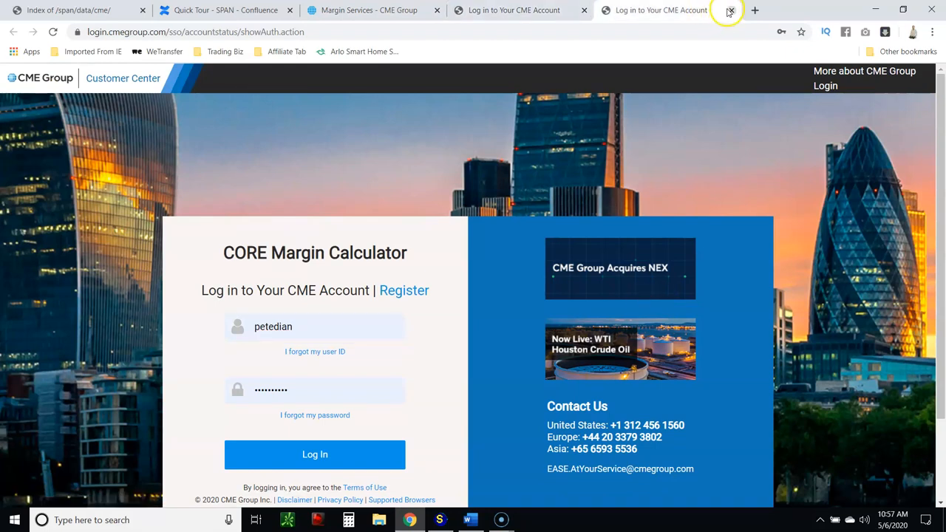
left_click(730, 10)
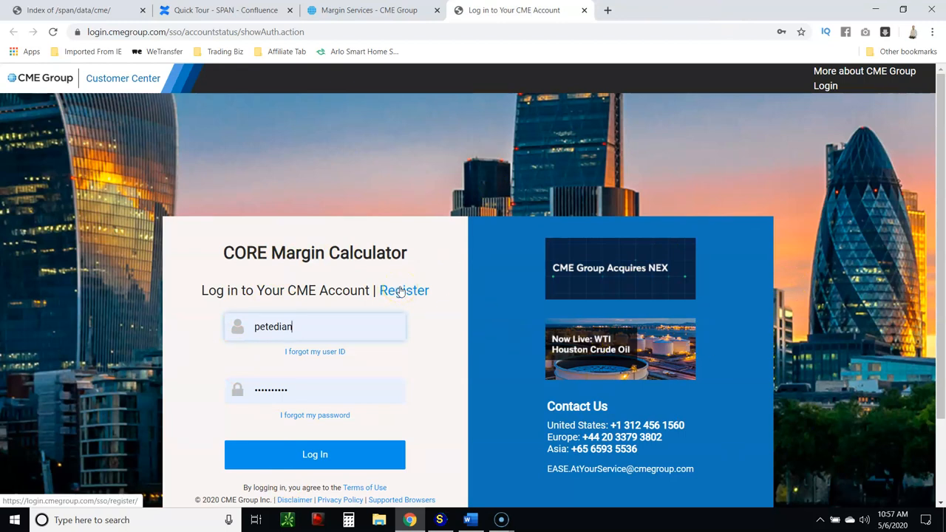
left_click(315, 454)
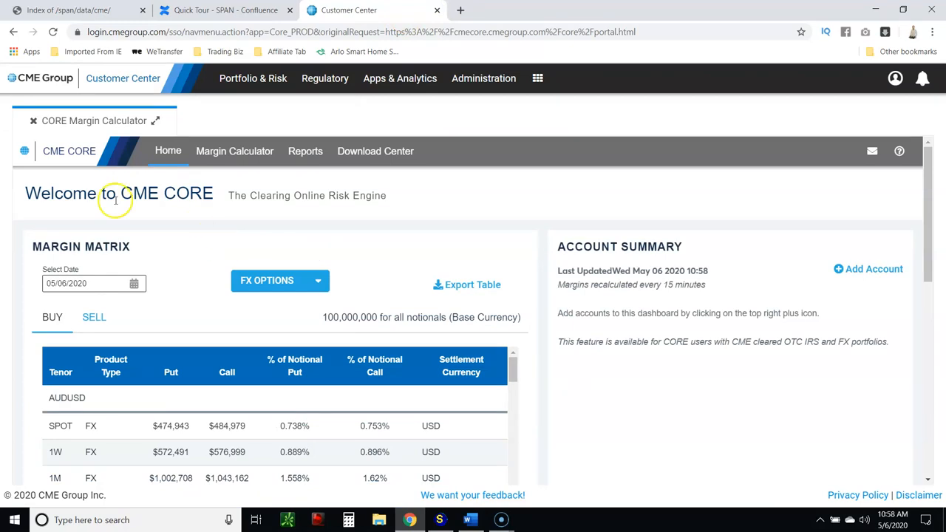
mouse_move(310, 240)
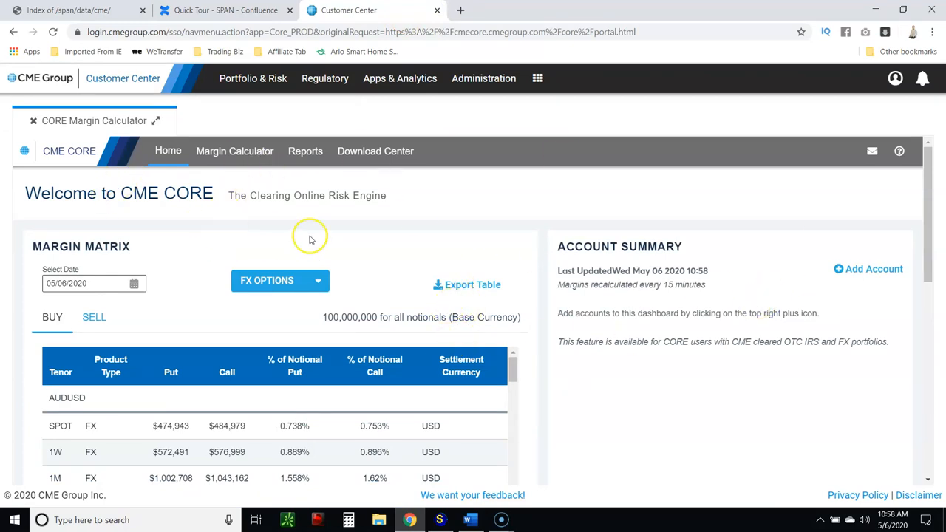
mouse_move(231, 200)
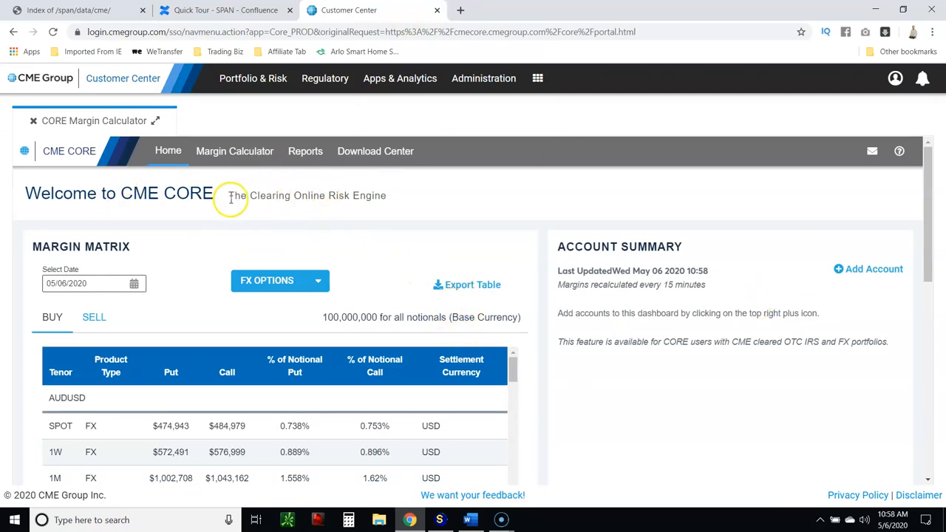
mouse_move(376, 151)
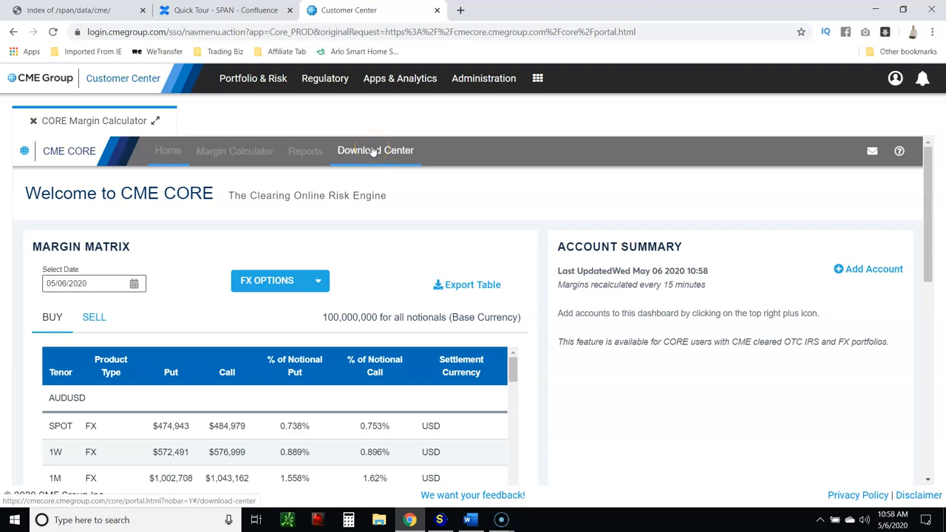
Step: Show the Download Center's Software list down to the SPAN Risk Manager/PC-SPAN Build 610 x64 entry
left_click(375, 150)
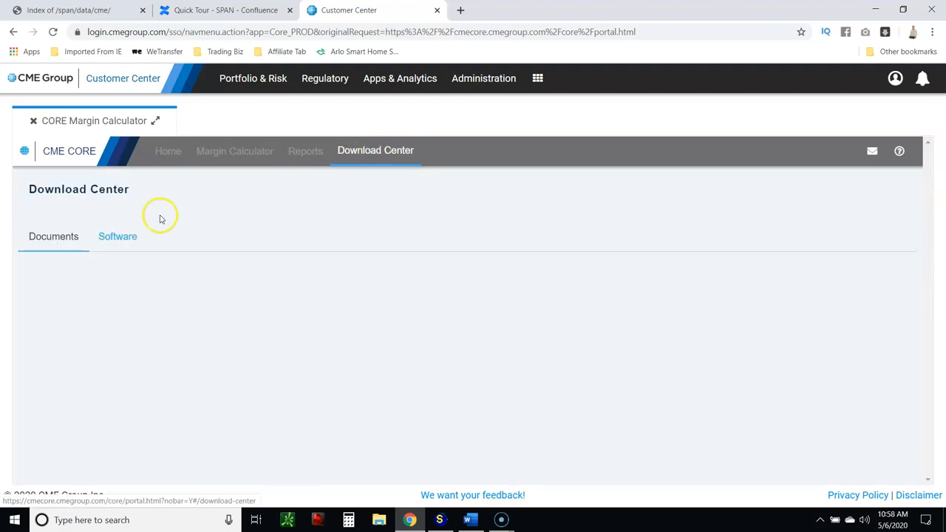
left_click(118, 237)
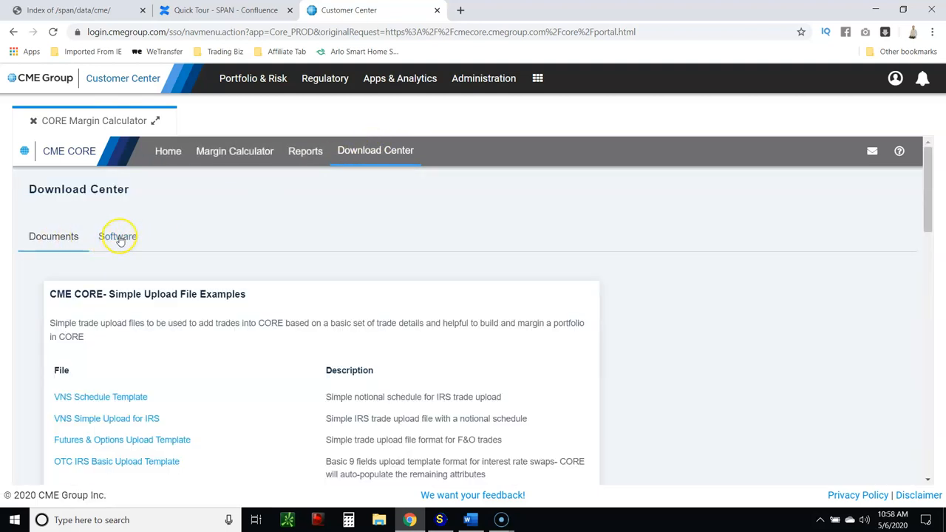
left_click(118, 237)
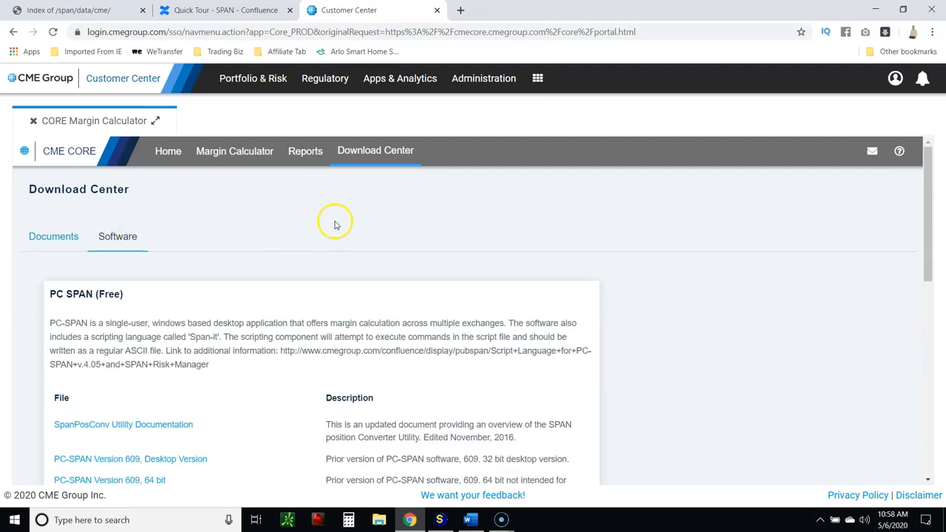
scroll("down", 3)
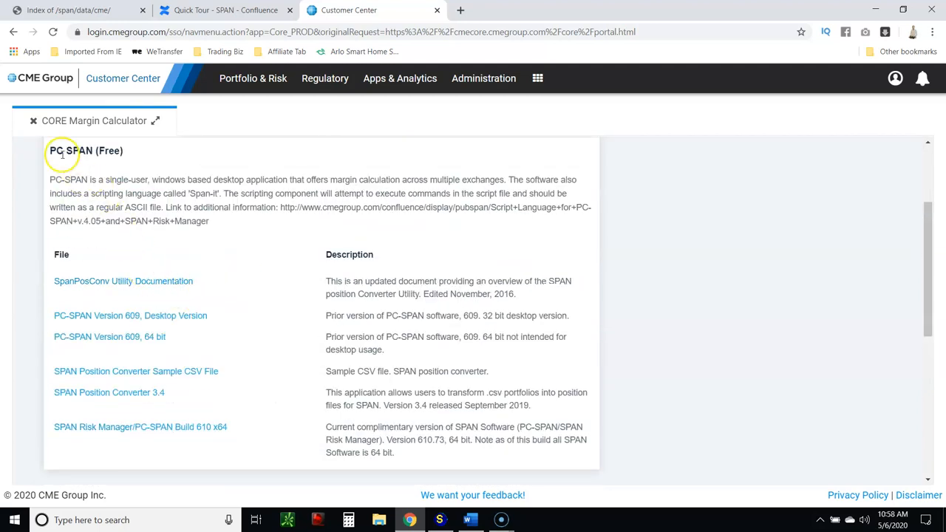
mouse_move(231, 451)
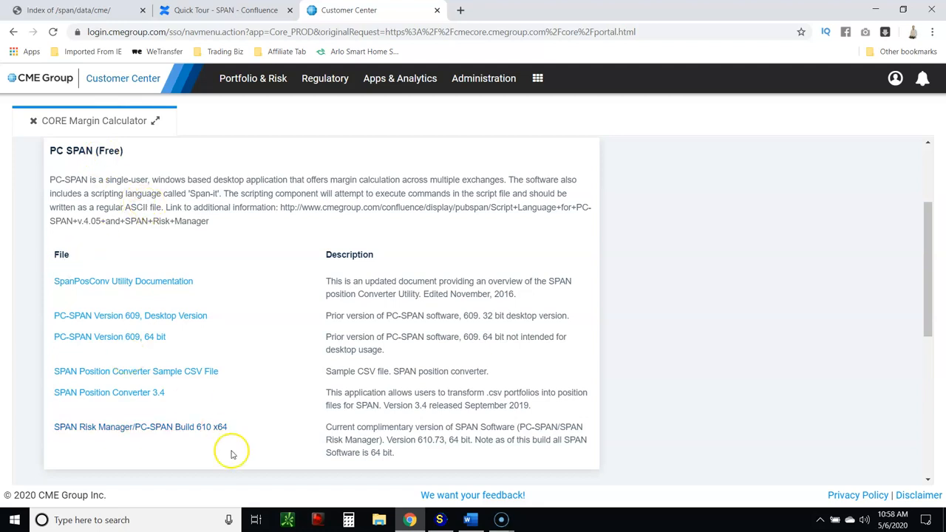
mouse_move(151, 430)
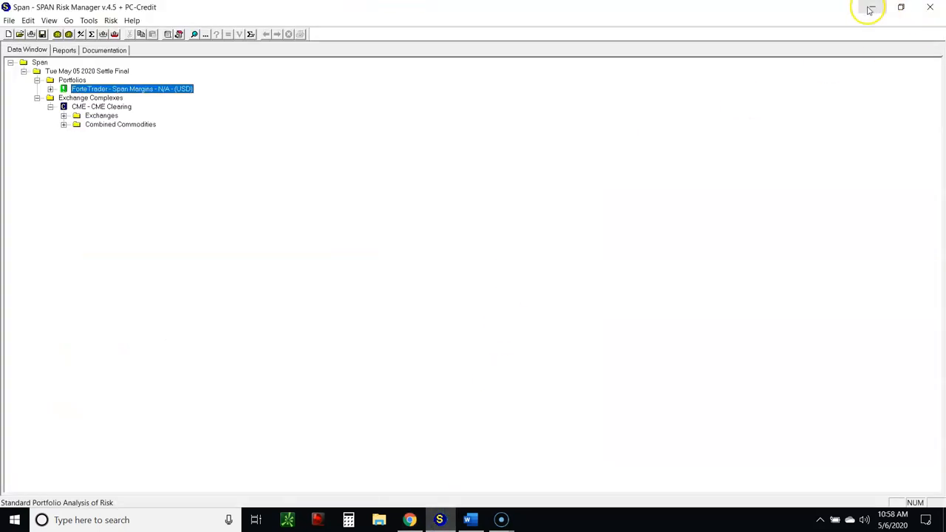
Step: Move the SPAN RM x64 desktop shortcut toward the middle and restore the Risk Manager window
left_click(470, 520)
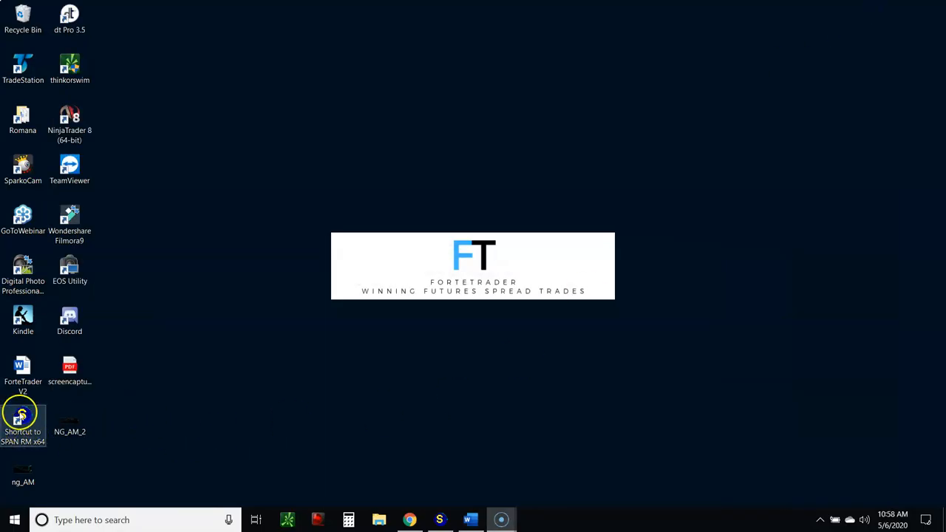
left_click_drag(22, 421, 303, 124)
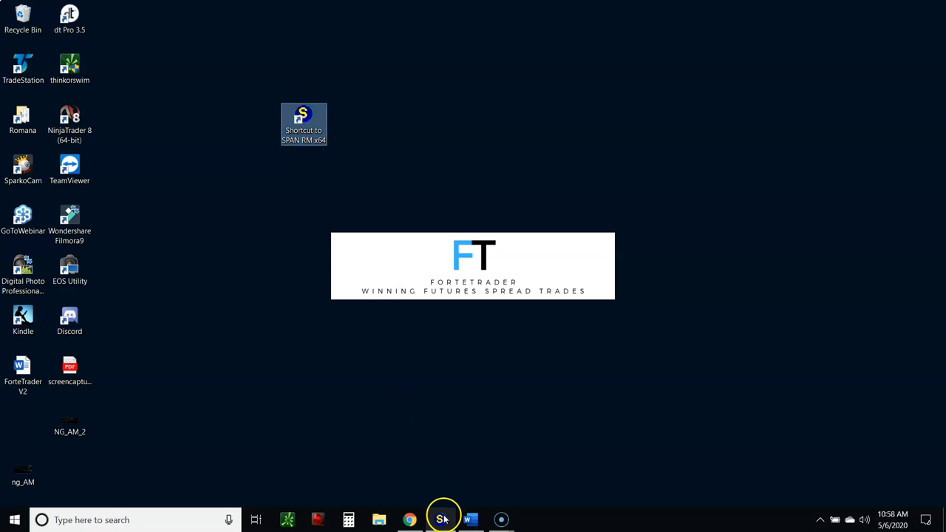
left_click(441, 520)
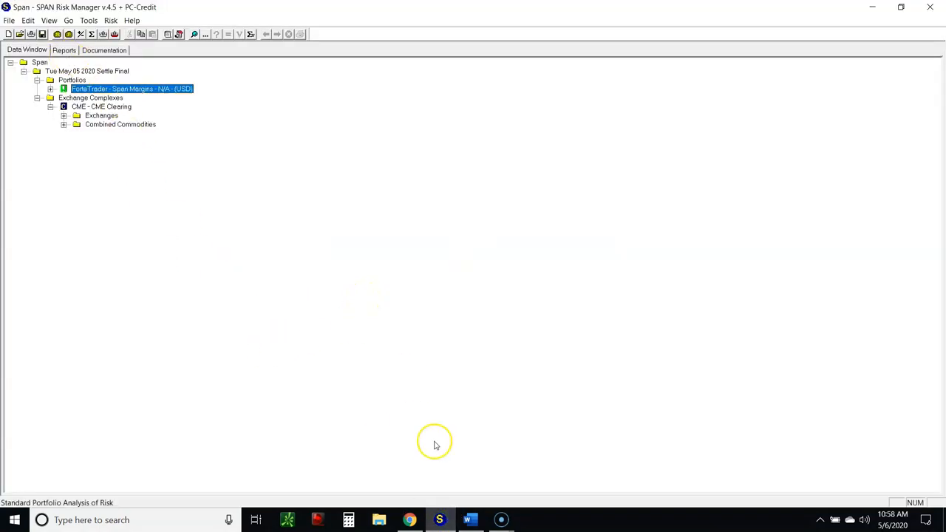
left_click(470, 520)
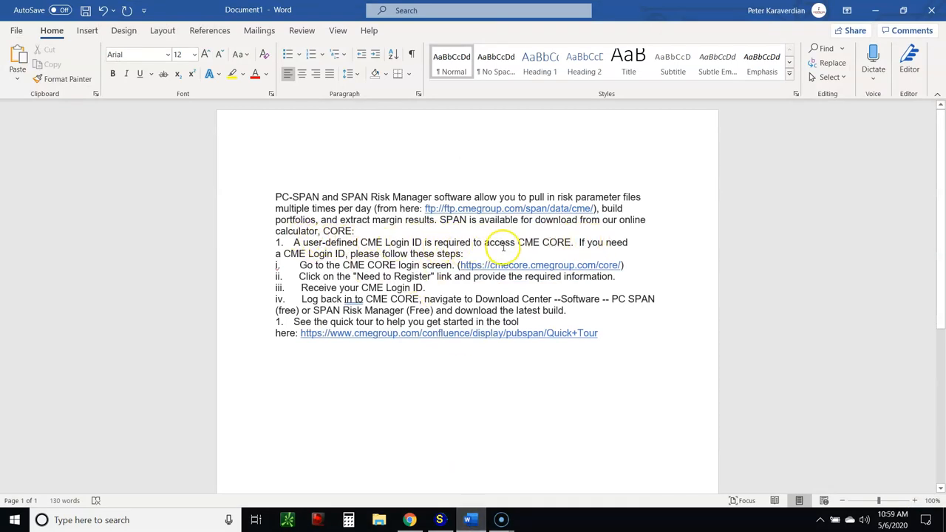
mouse_move(476, 250)
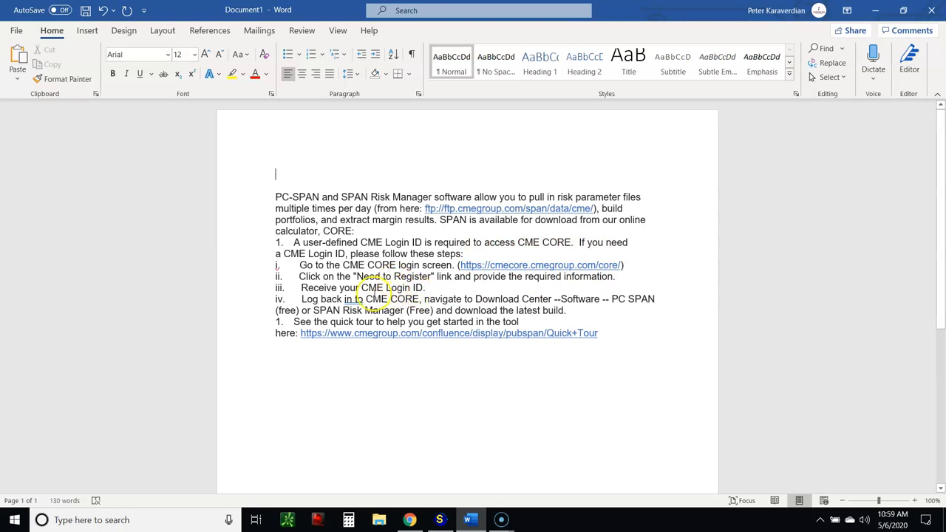
mouse_move(604, 299)
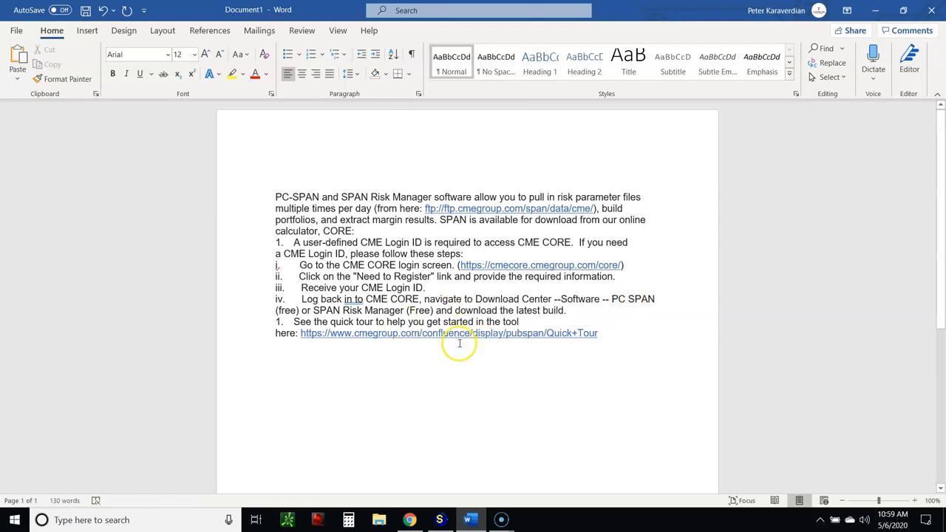
left_click(441, 520)
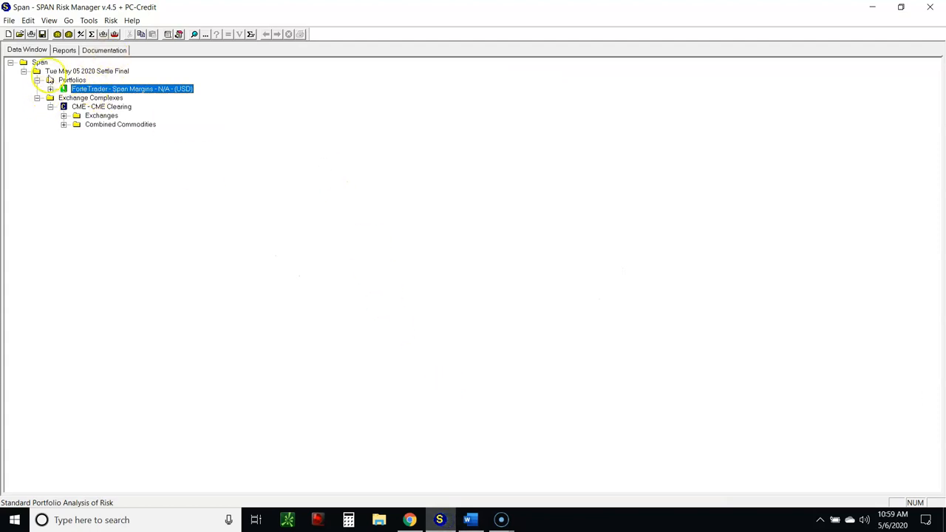
Step: Collapse the Span data tree to its top level and bring the Risk Manager window forward
left_click(12, 62)
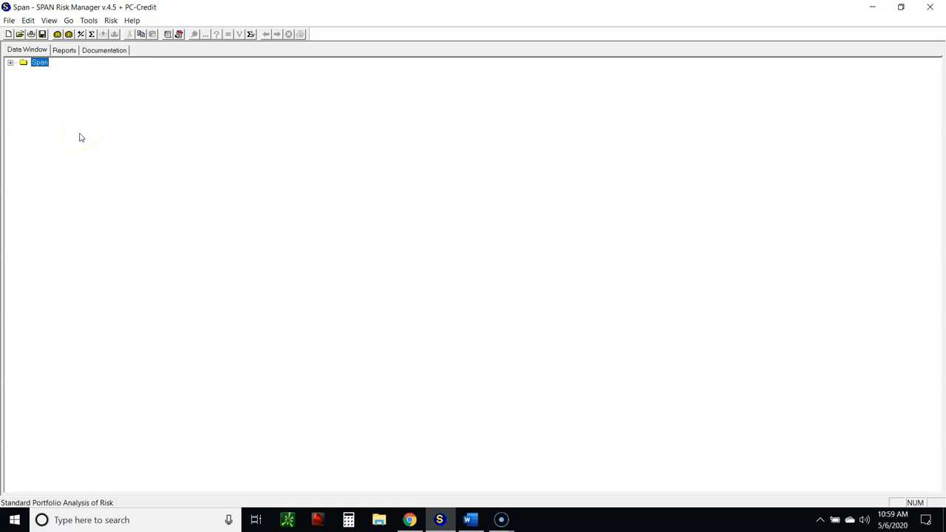
mouse_move(81, 137)
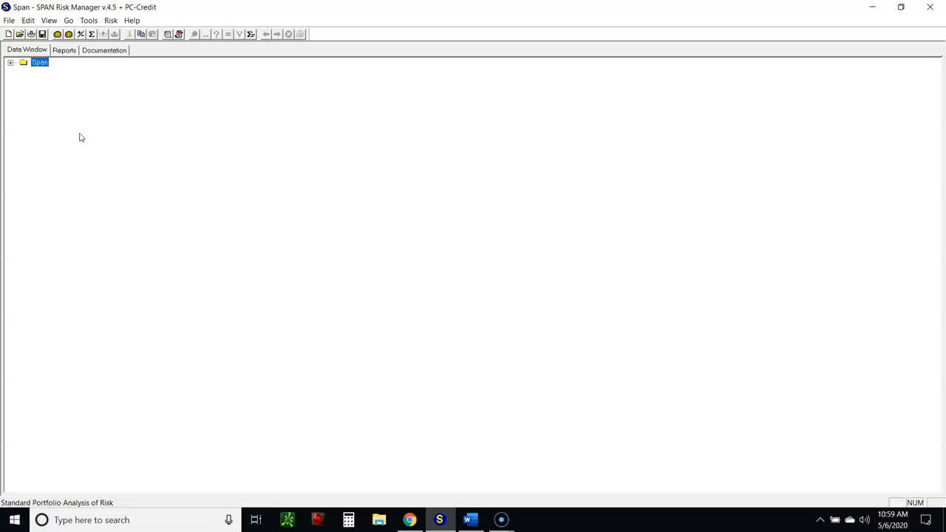
mouse_move(117, 264)
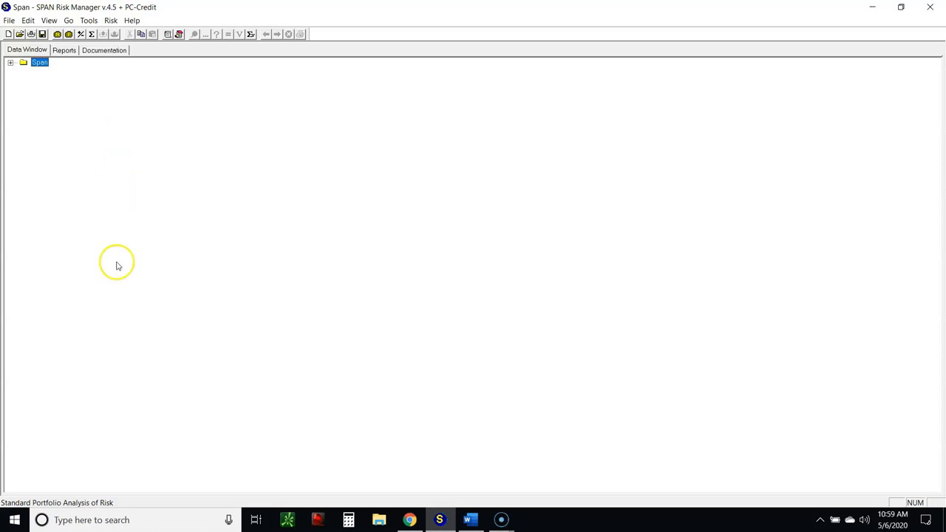
left_click(471, 521)
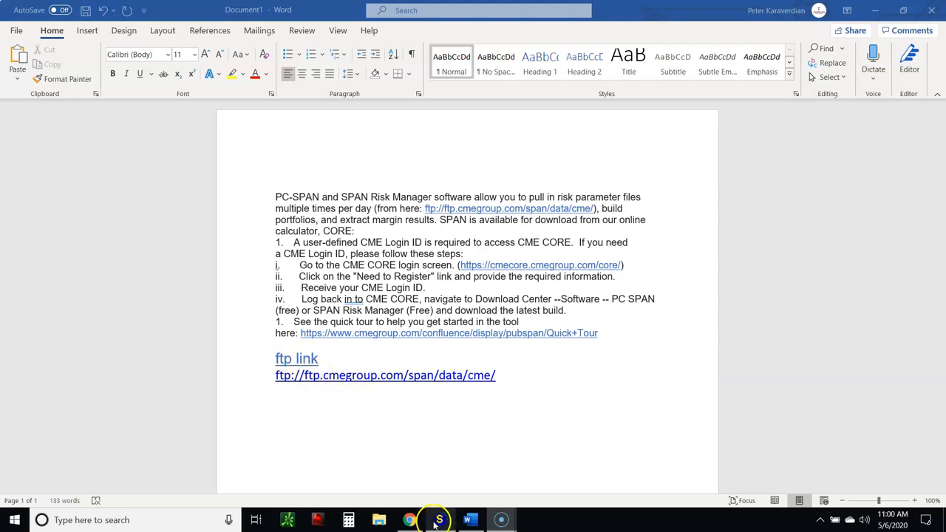
Step: Bring the Word Document1 notes with the SPAN software and ftp link text to the front
left_click(435, 520)
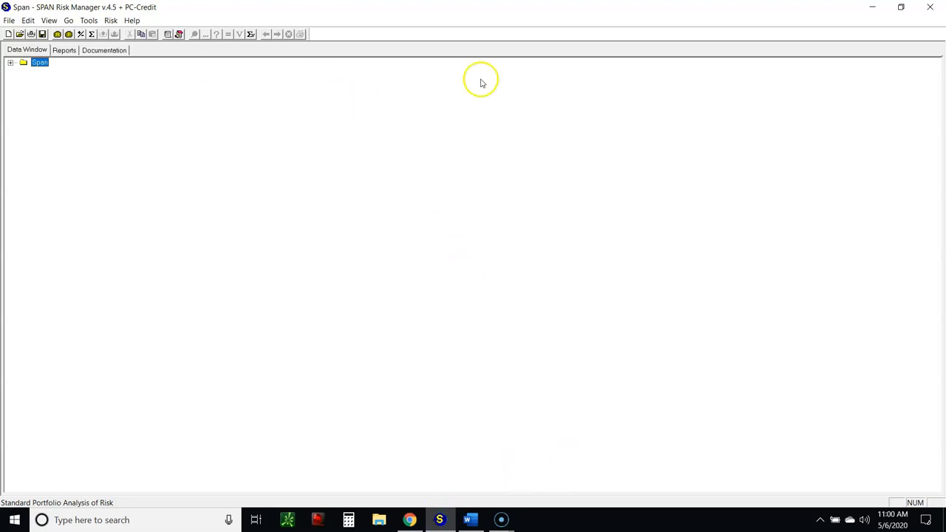
mouse_move(214, 126)
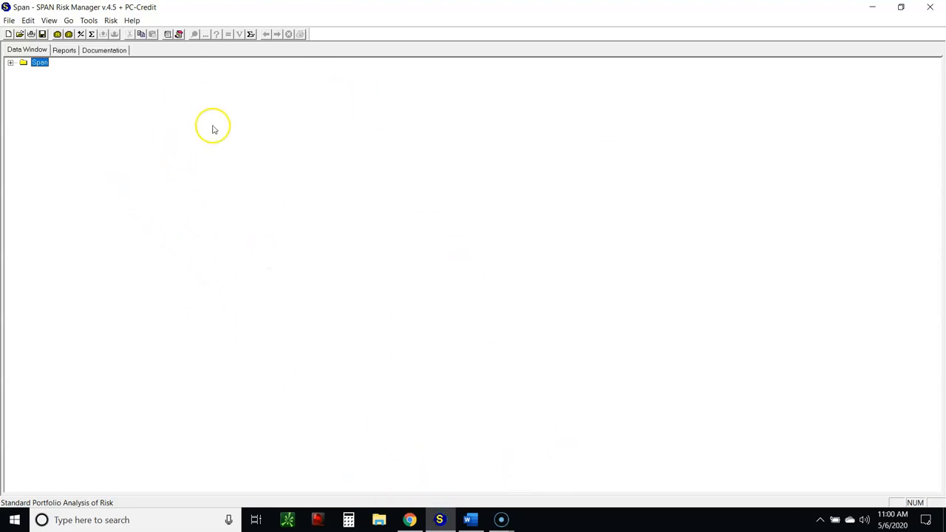
mouse_move(439, 521)
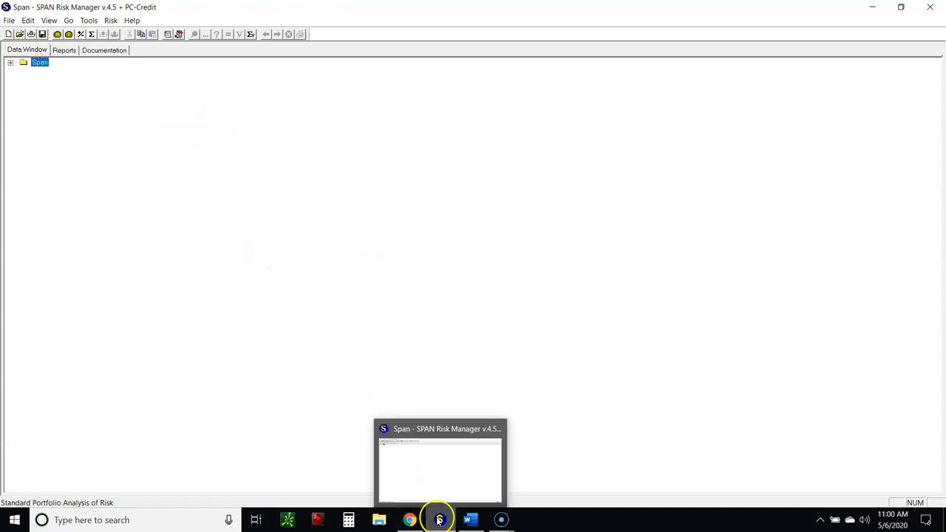
mouse_move(470, 520)
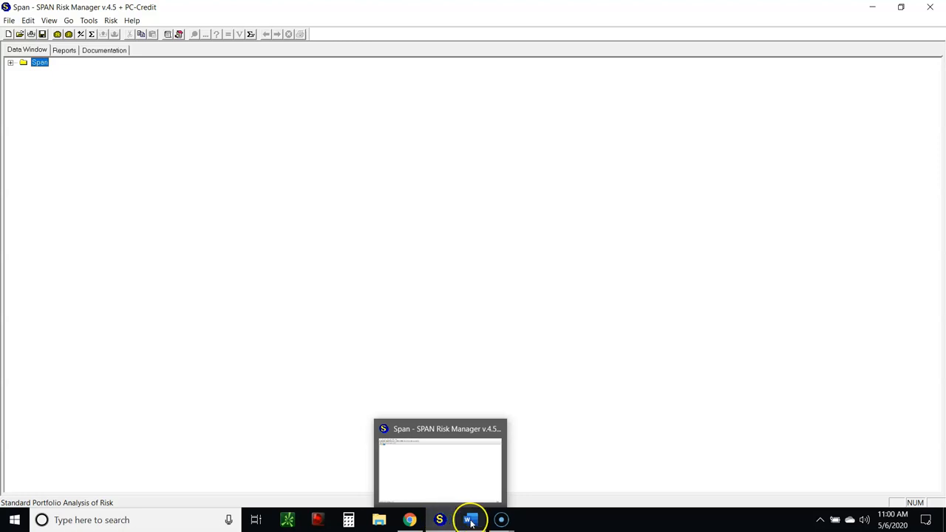
mouse_move(441, 520)
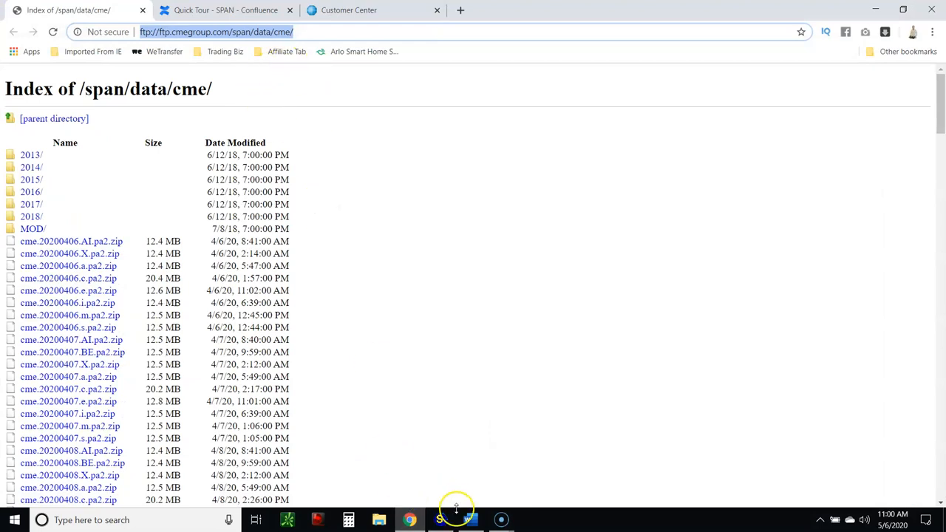
Step: Browse the /span/data/cme/ FTP file listing down to the latest May 2020 cme pa2 files
left_click(470, 521)
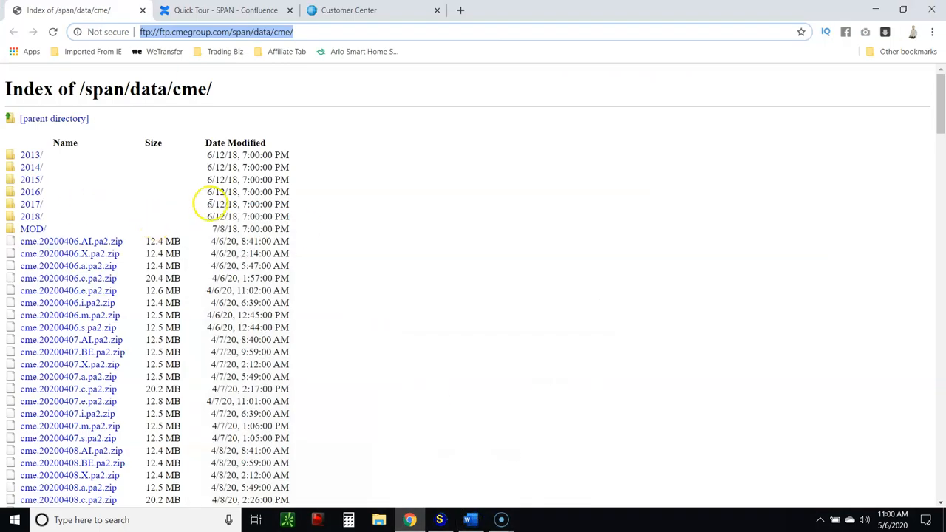
scroll("down", 3)
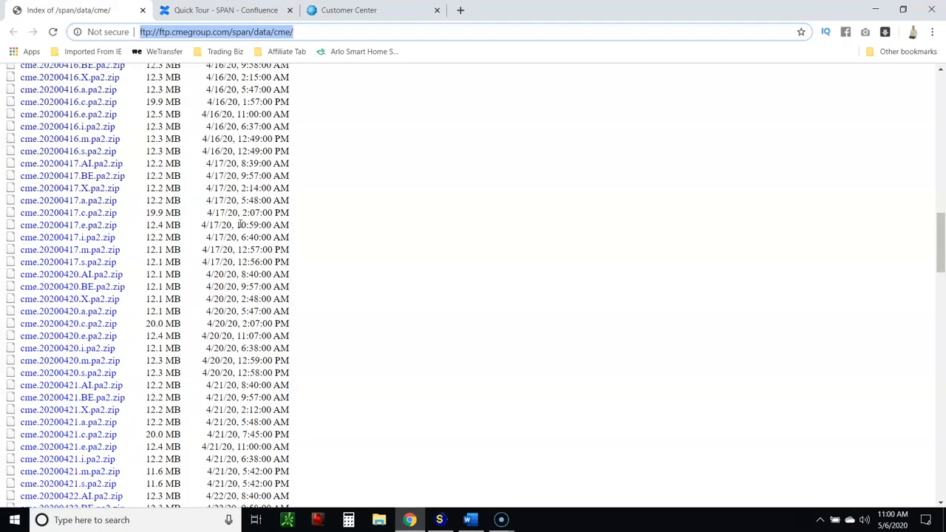
scroll("down", 3)
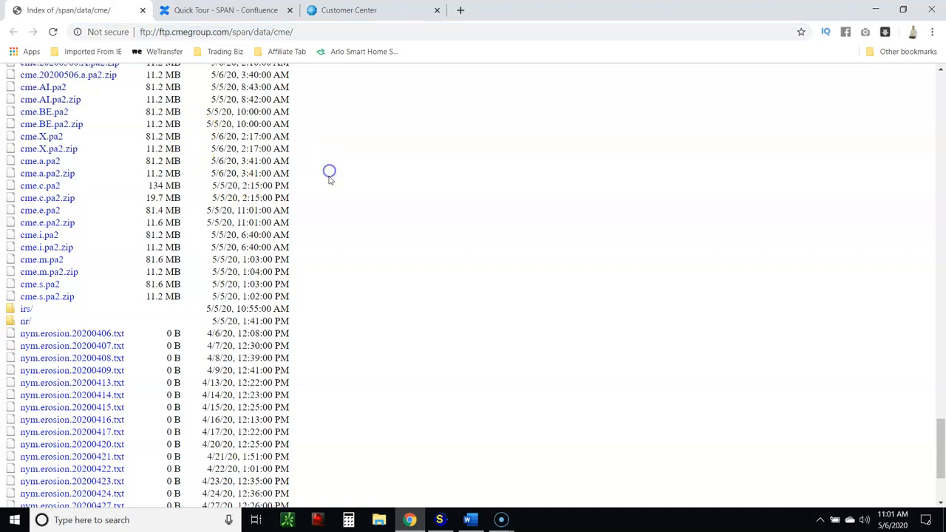
left_click(53, 33)
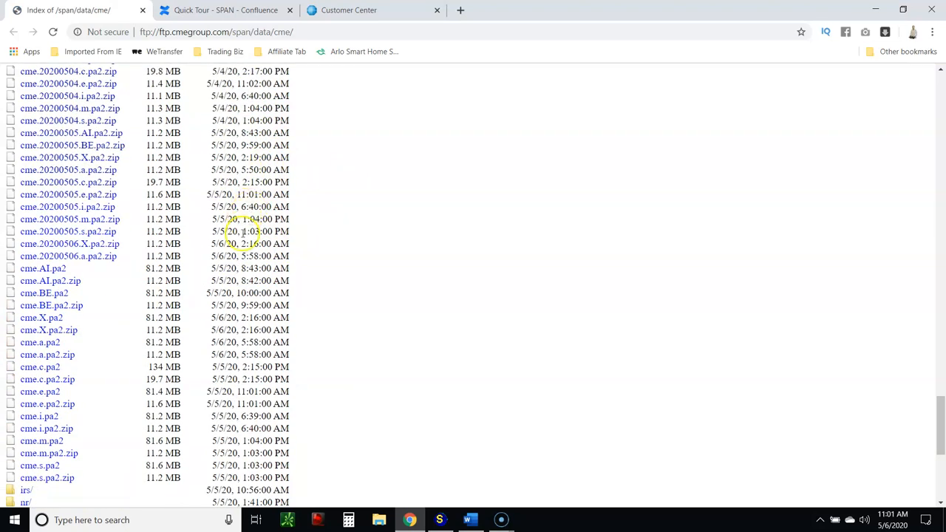
scroll("down", 3)
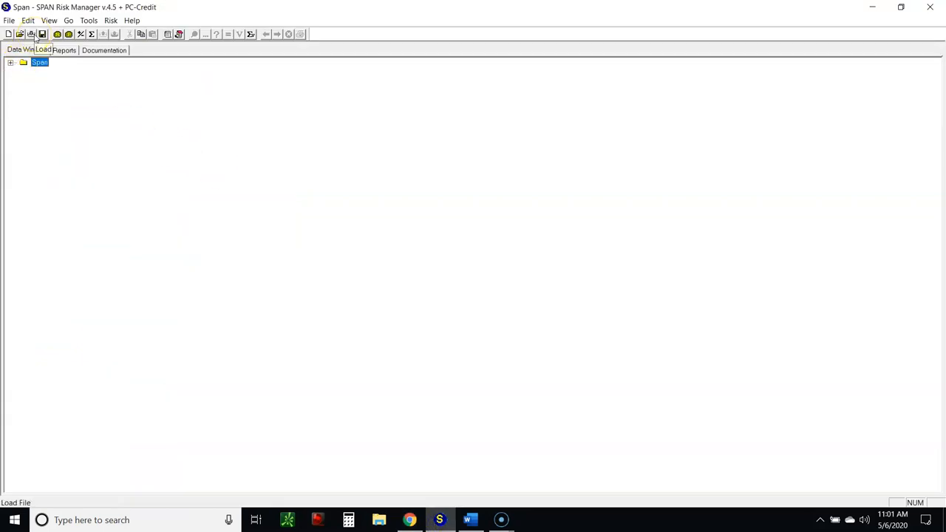
left_click(31, 34)
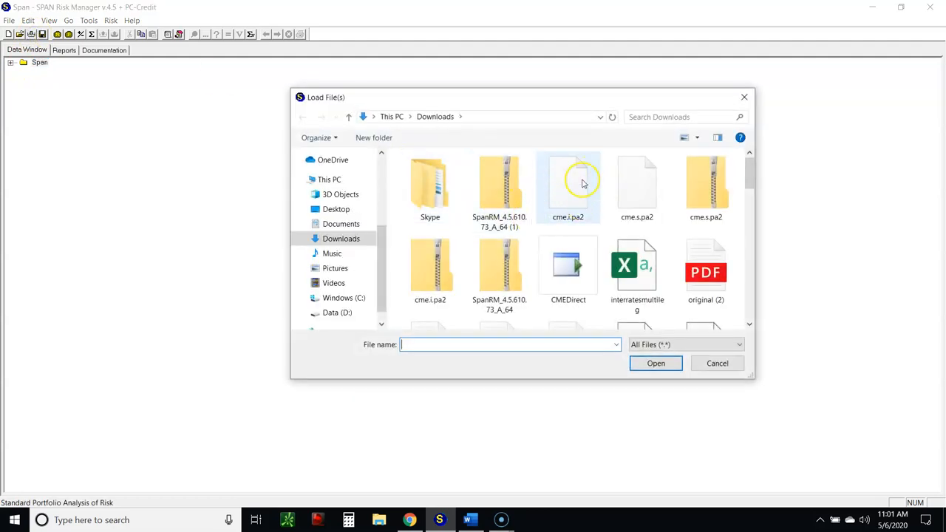
mouse_move(579, 190)
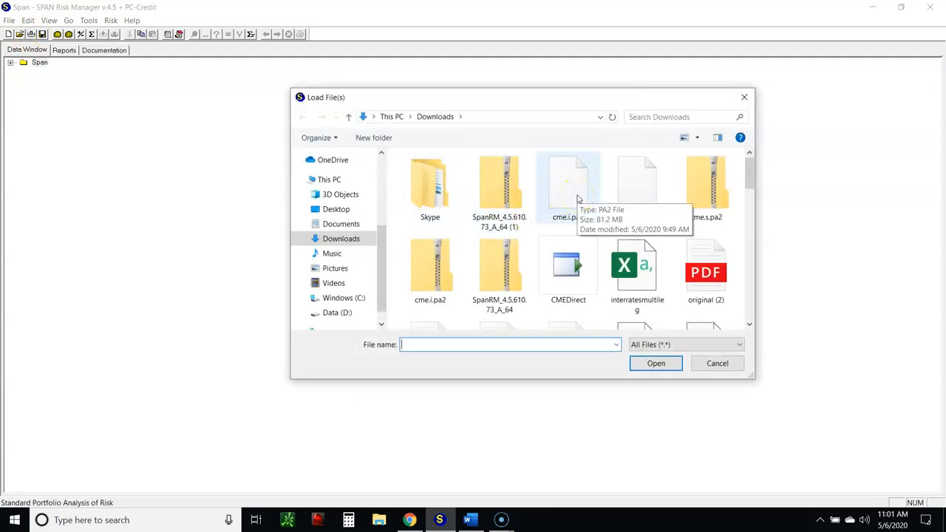
mouse_move(580, 225)
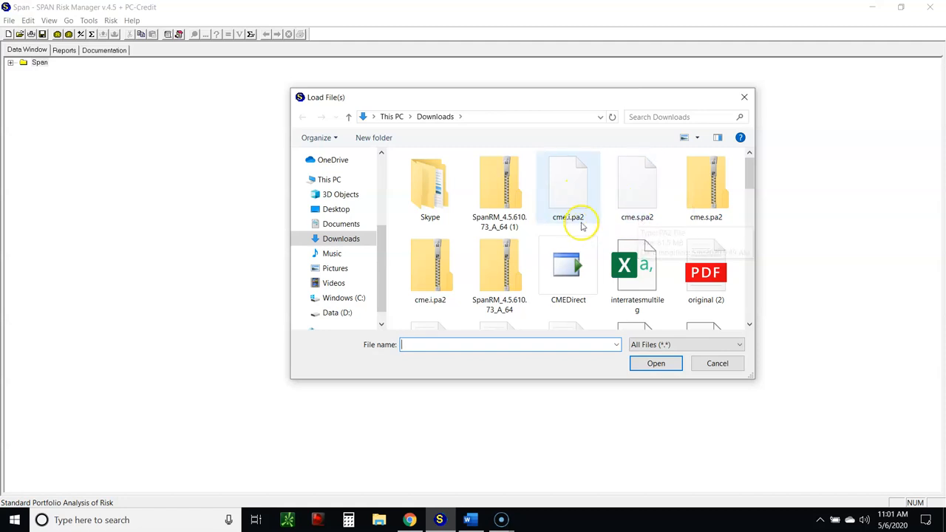
mouse_move(637, 214)
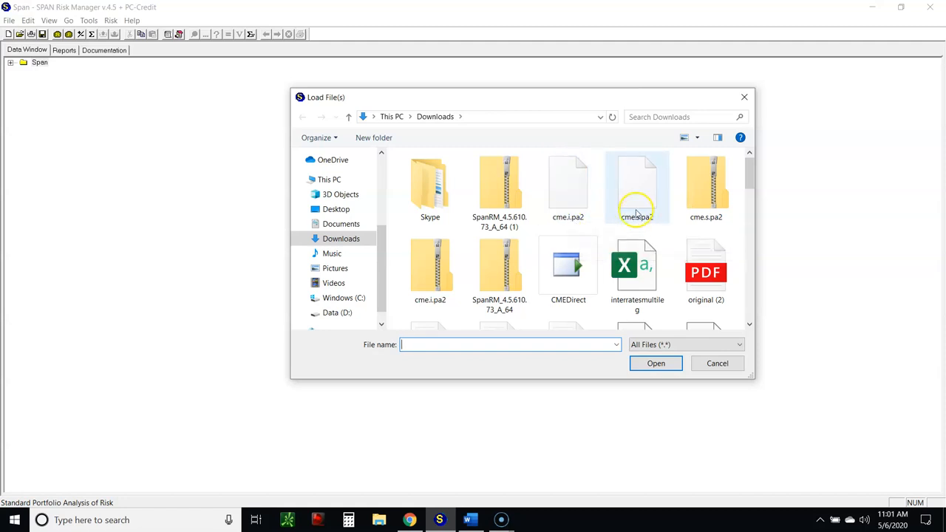
mouse_move(637, 210)
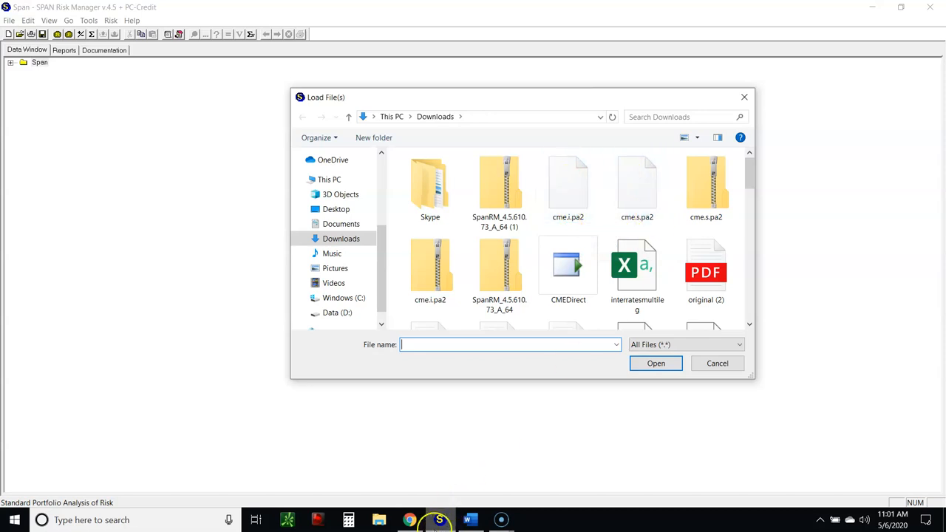
left_click(409, 520)
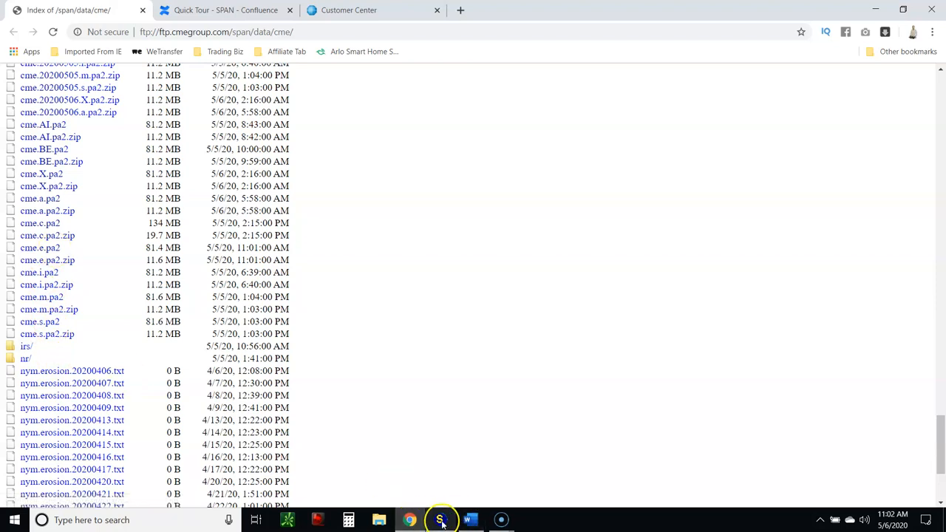
left_click(440, 520)
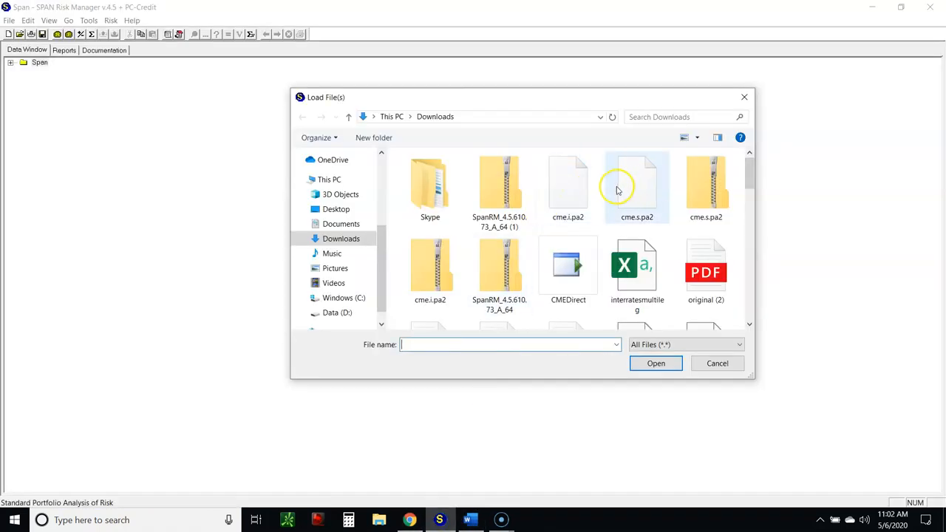
mouse_move(568, 180)
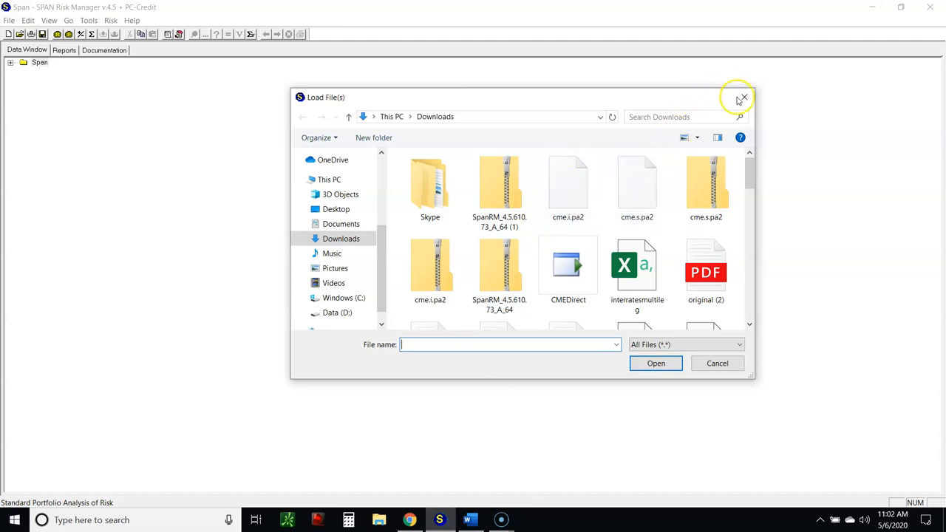
left_click(744, 98)
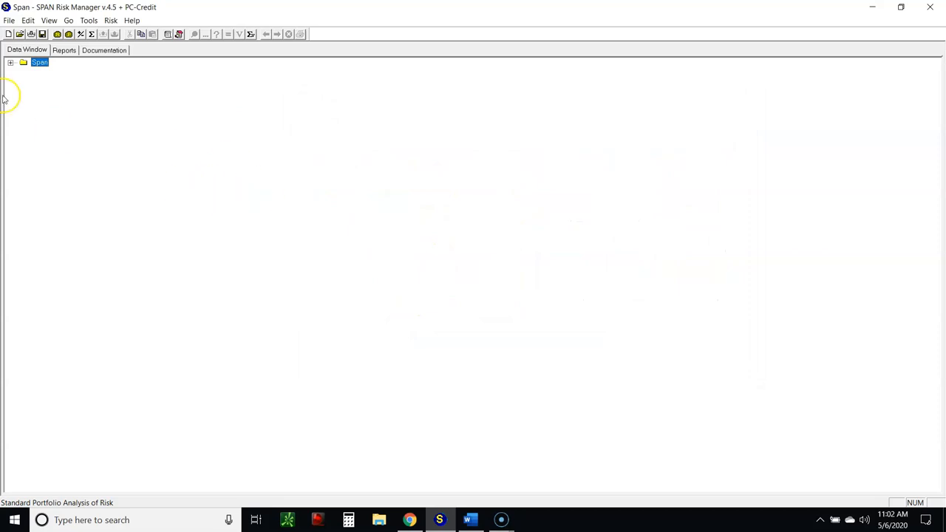
Step: Dismiss the Welcome dialog and start a new portfolio with the May 05 2020 settle data loaded
left_click(11, 62)
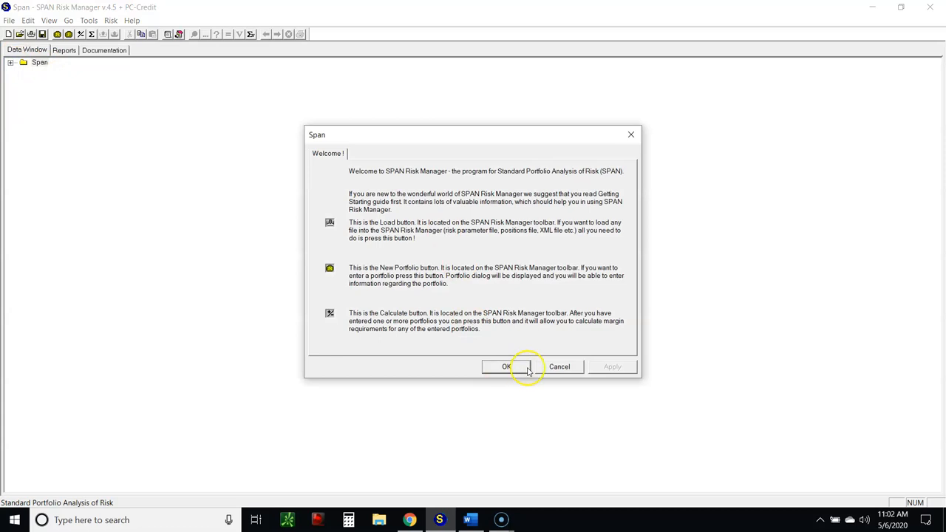
left_click(506, 367)
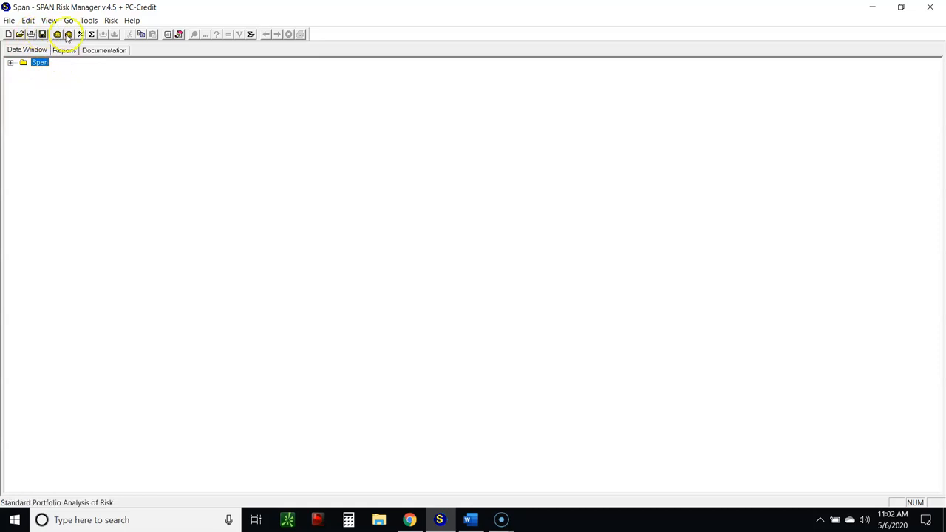
mouse_move(68, 34)
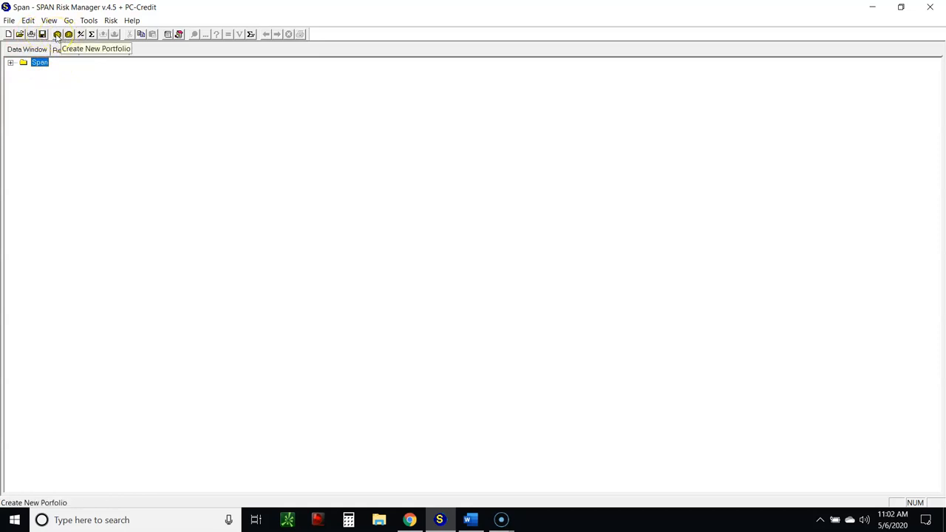
left_click(56, 34)
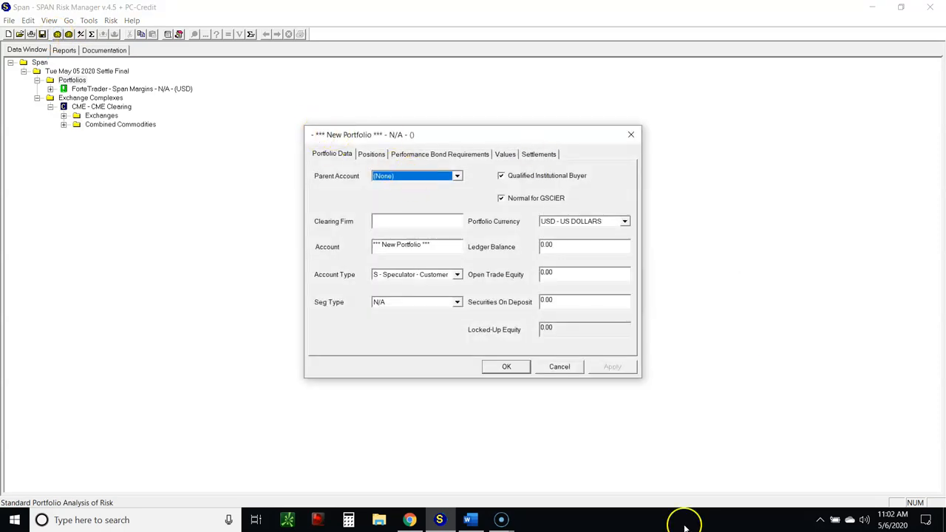
mouse_move(487, 521)
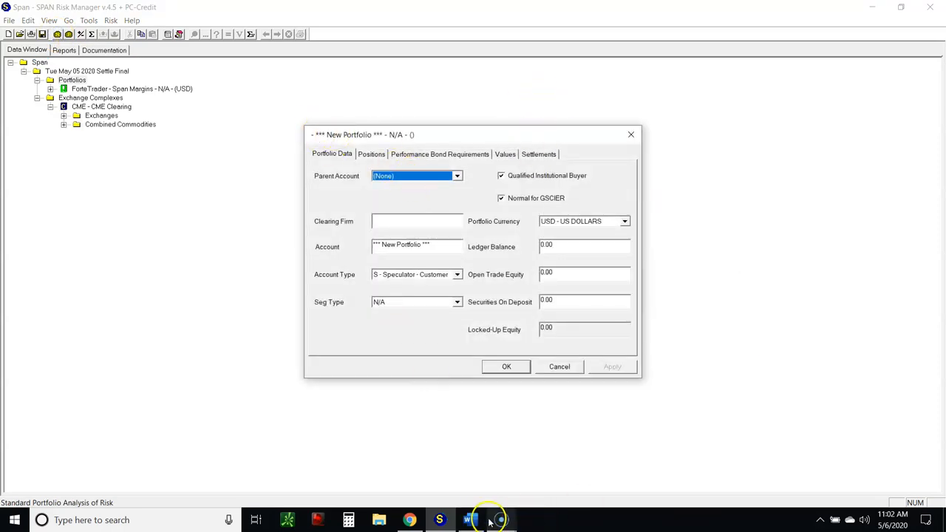
Step: Switch back to the Word notes on obtaining SPAN software and risk files
left_click(470, 520)
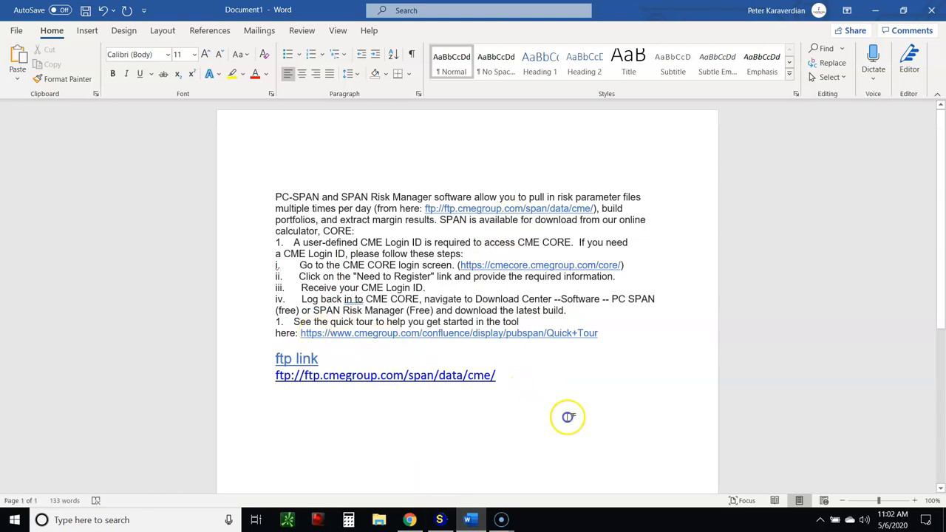
mouse_move(303, 333)
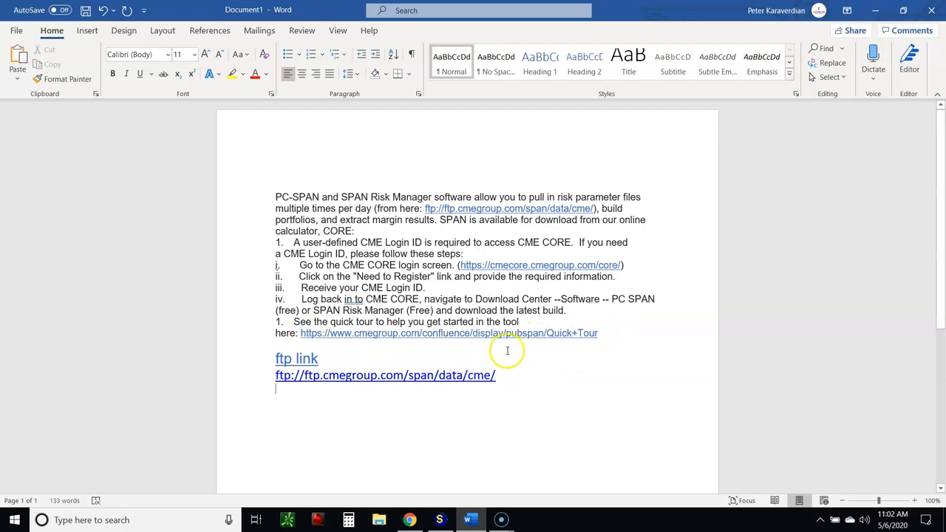
mouse_move(578, 355)
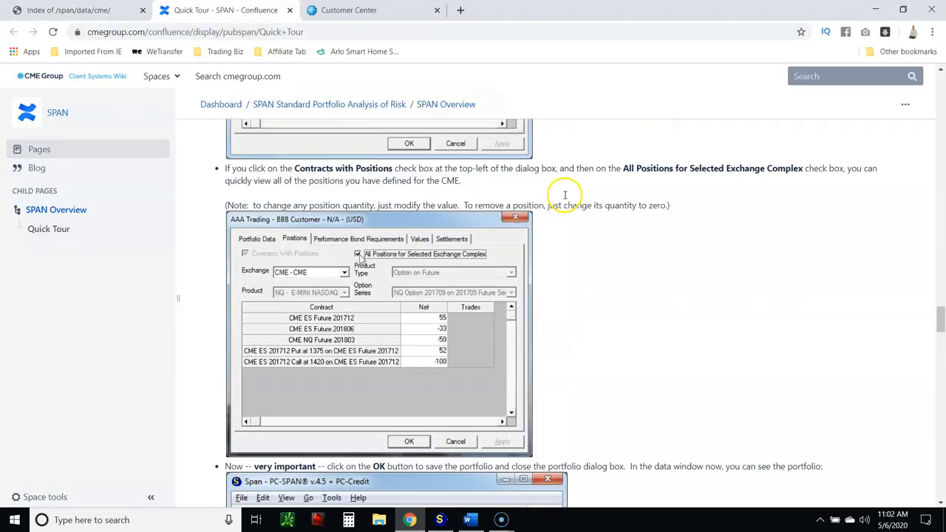
Step: Read the SPAN Quick Tour from 'Getting SPAN Risk Parameter Files' down to 'Preparing Reports'
scroll("up", 3)
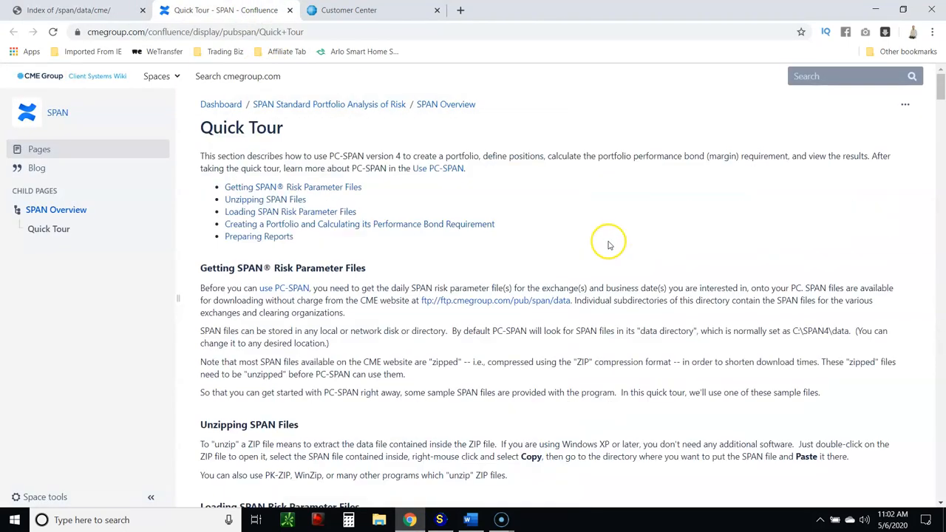
mouse_move(521, 225)
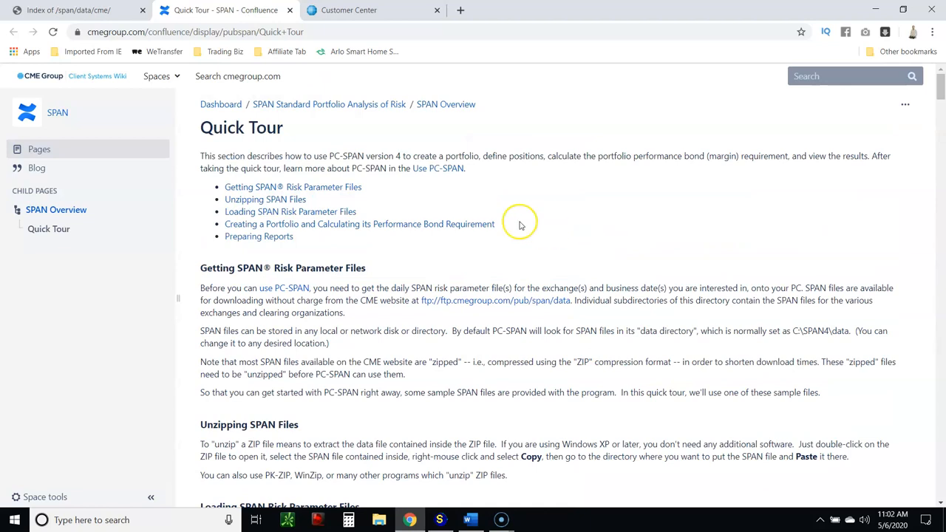
mouse_move(408, 249)
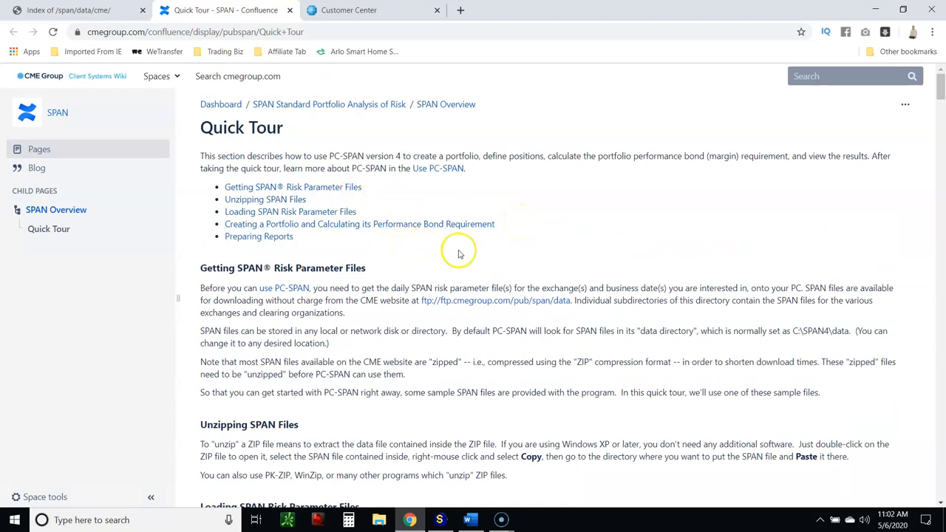
scroll("down", 3)
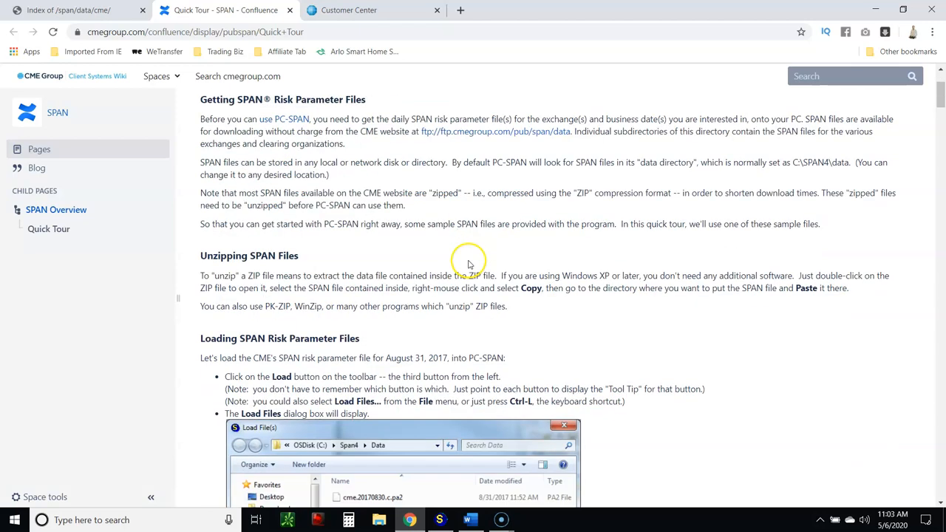
mouse_move(574, 187)
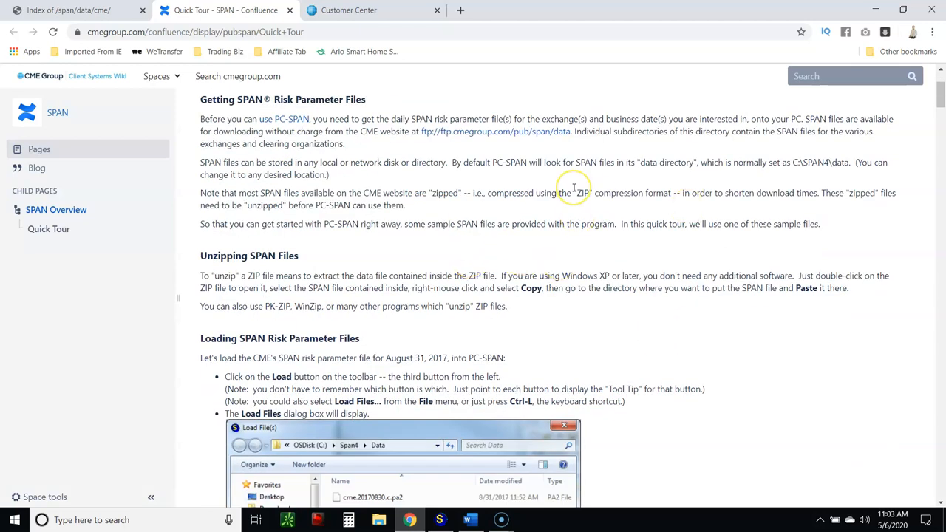
scroll("down", 3)
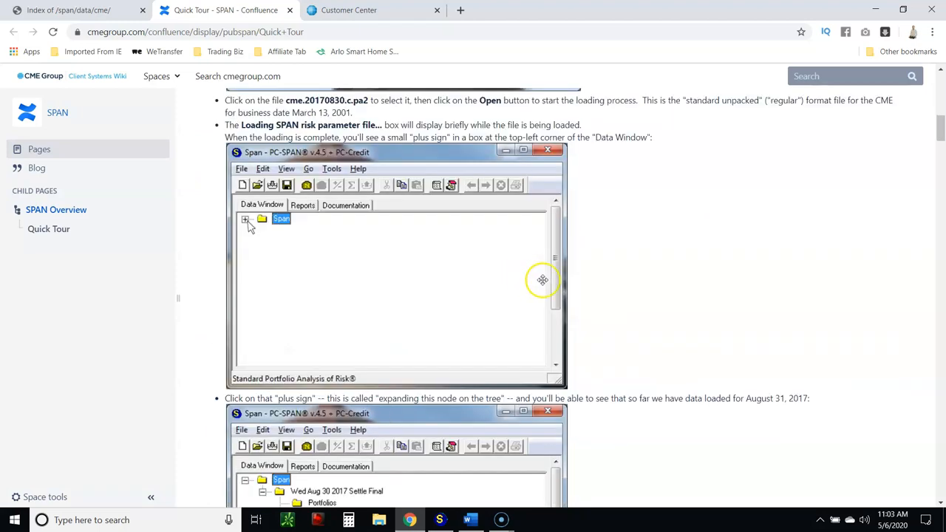
mouse_move(520, 326)
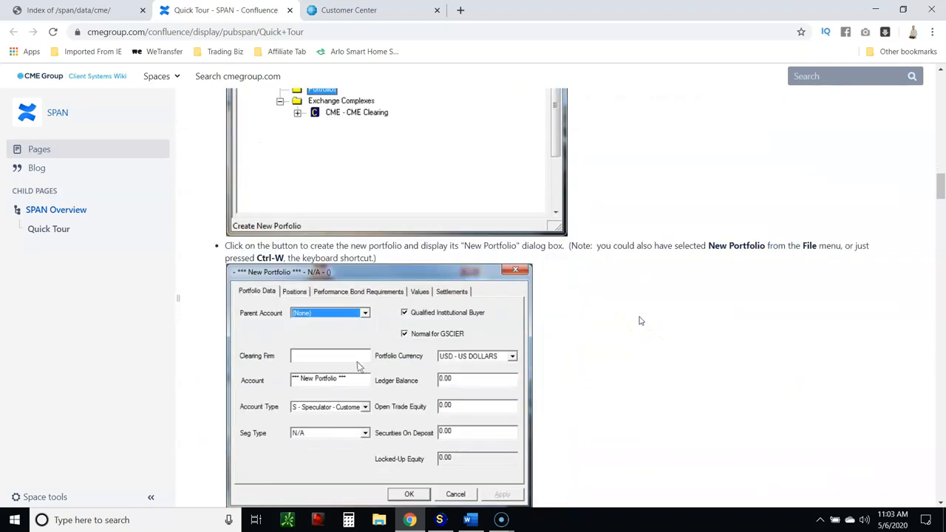
scroll("down", 3)
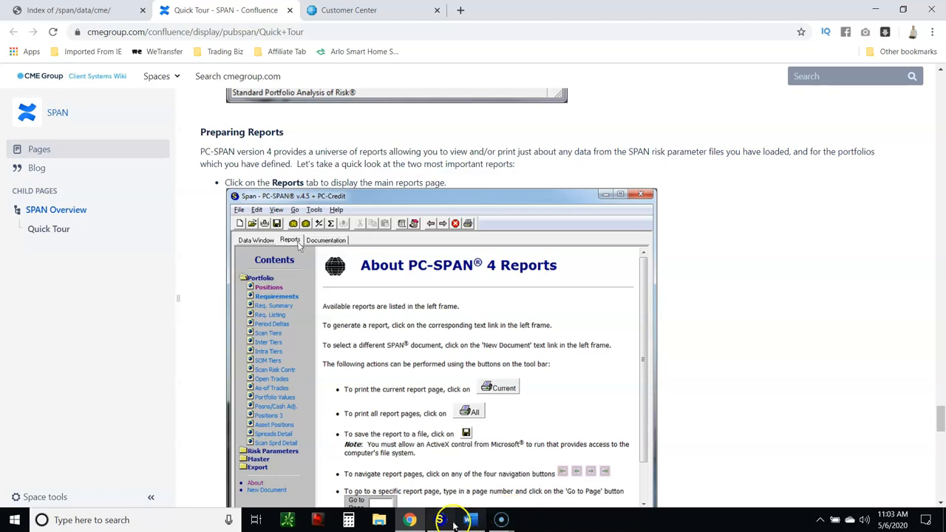
Step: Bring the Word document with the SPAN setup notes and CME FTP link to the front
left_click(470, 520)
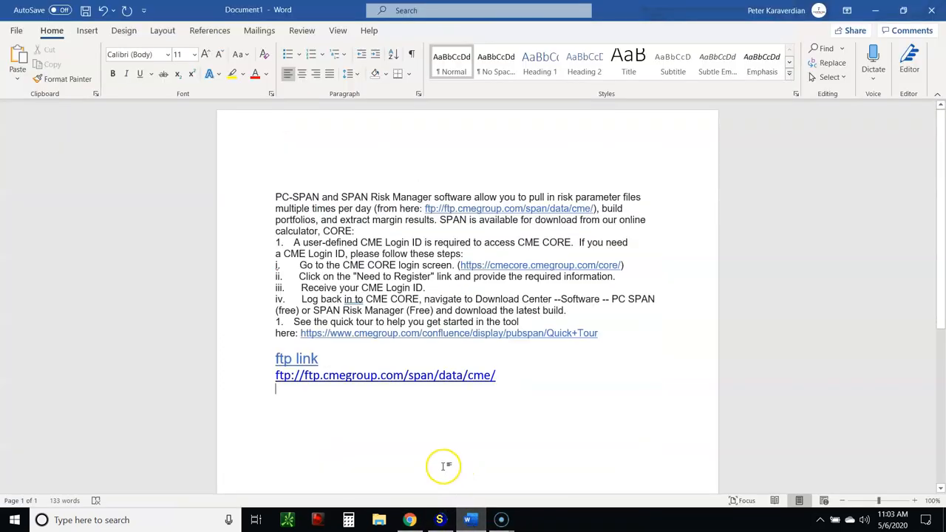
mouse_move(509, 382)
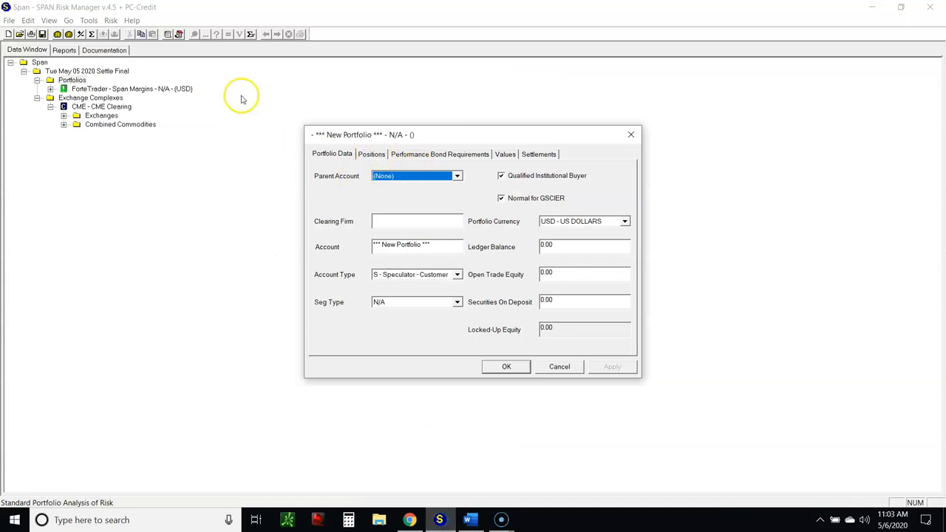
Step: Create a new portfolio under Portfolios and enter ForteTrader as its clearing firm
left_click(559, 366)
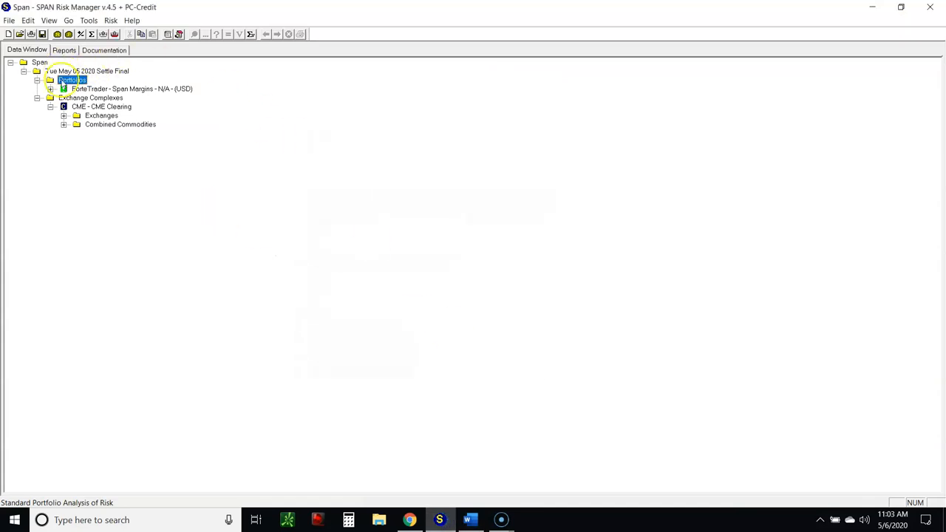
left_click(92, 34)
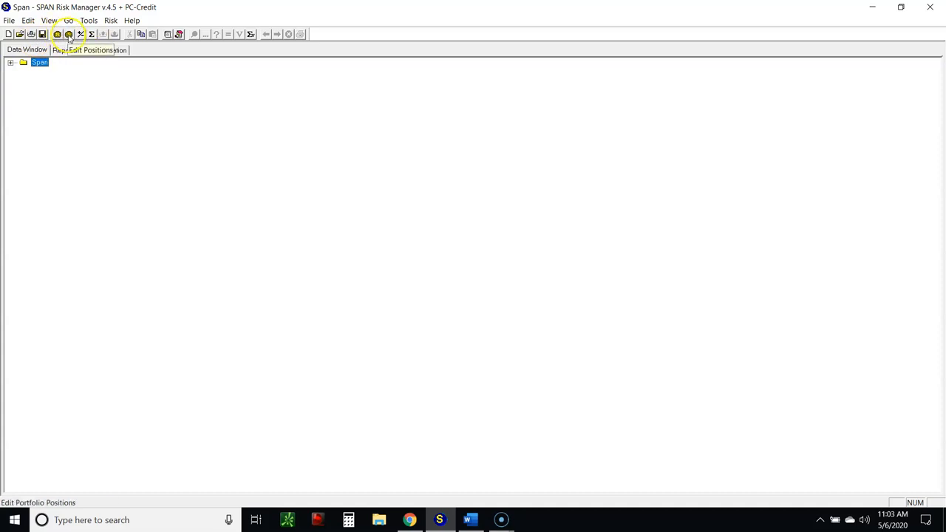
left_click(68, 34)
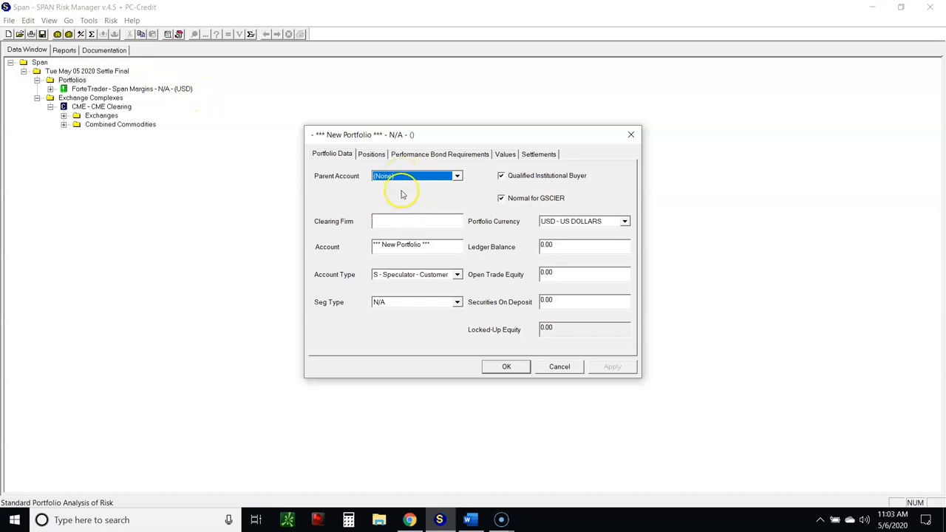
type("Forte")
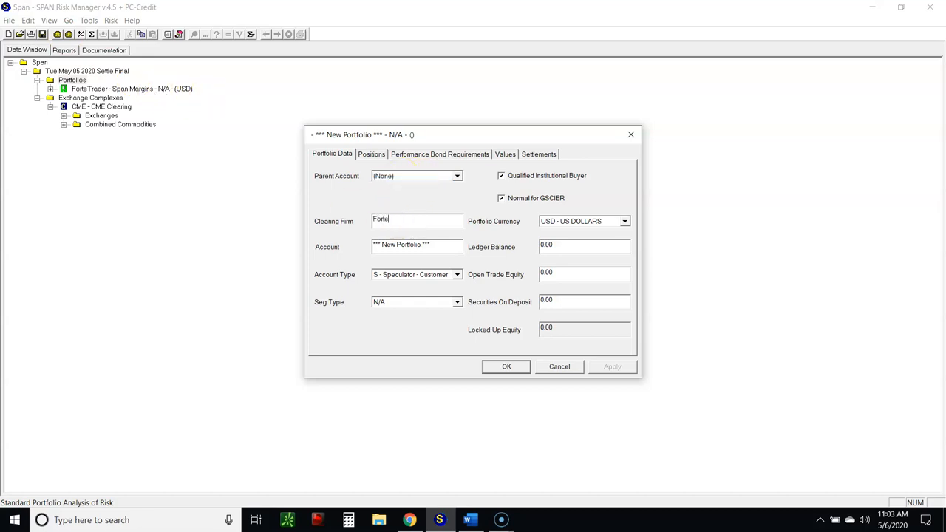
type("Trader")
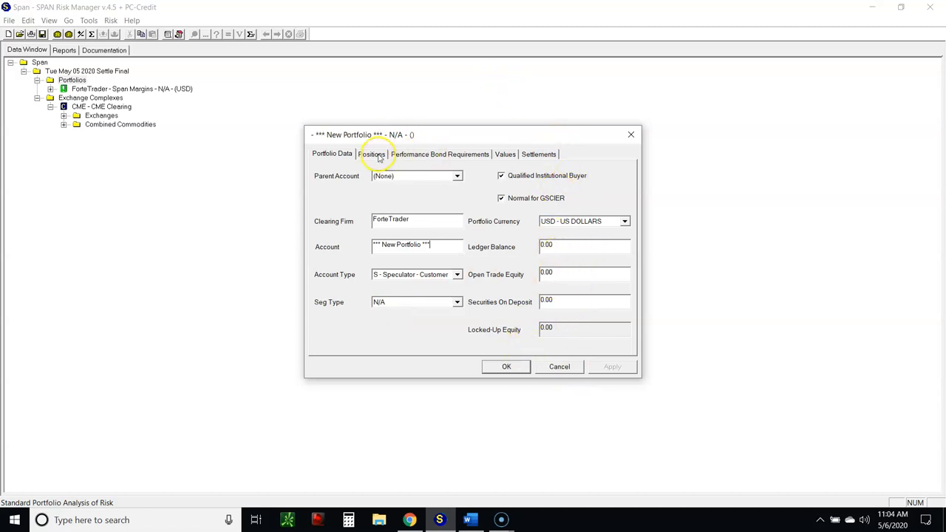
Step: On Positions, set exchange CME - NYM and choose the CL - CRUDE OIL FUTURE NYMEX product
left_click(371, 154)
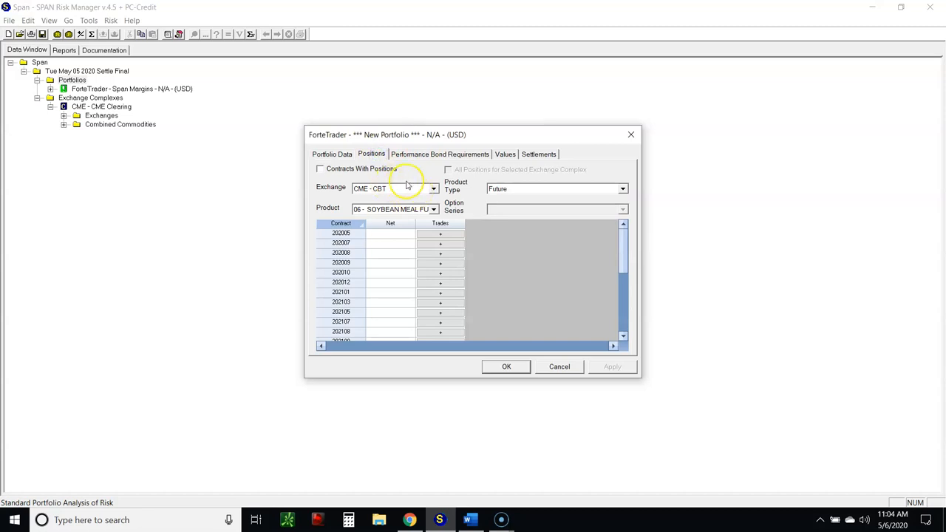
left_click(435, 189)
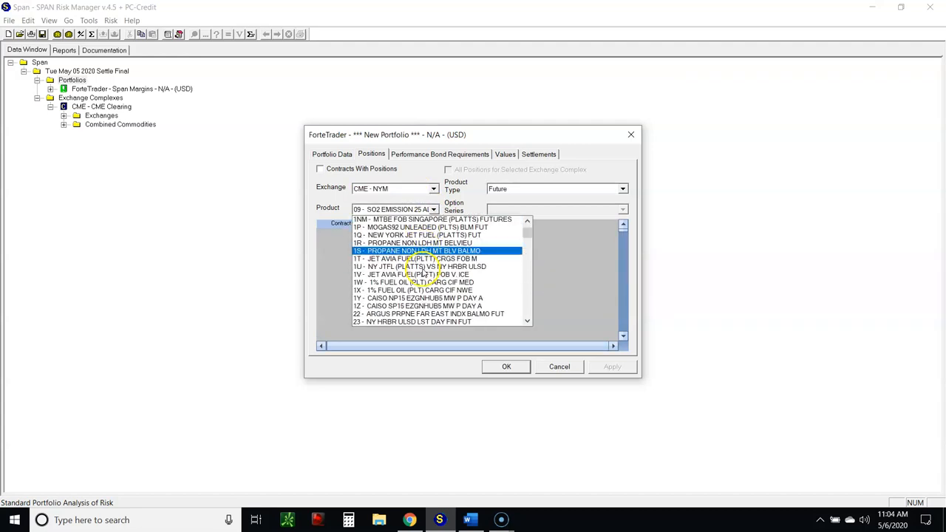
scroll("down", 3)
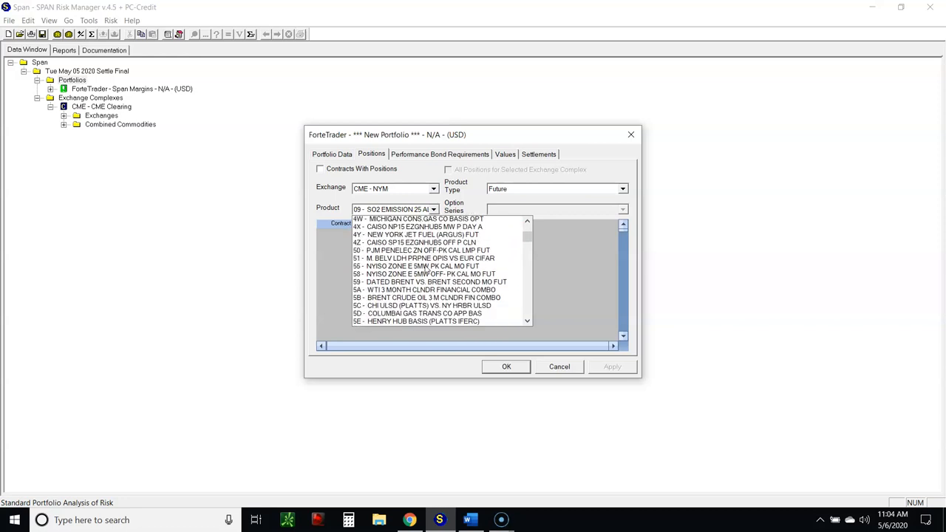
scroll("down", 3)
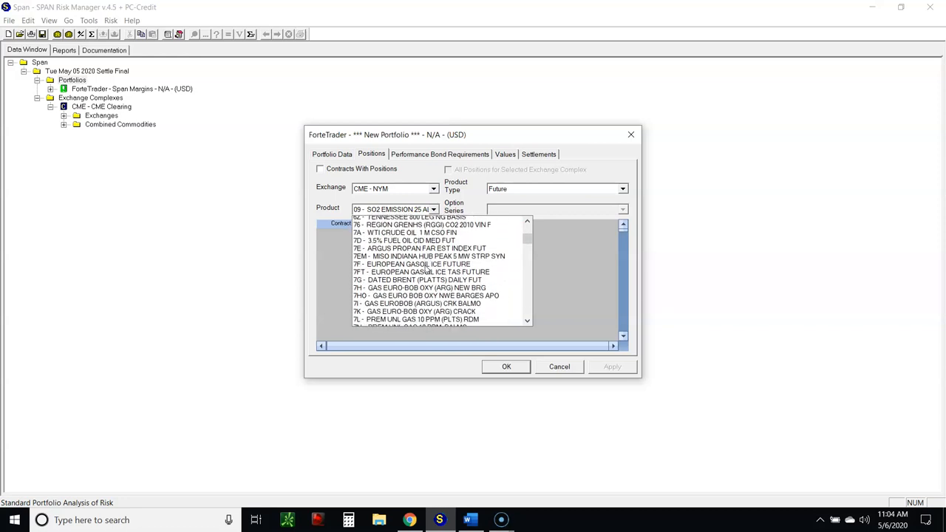
scroll("down", 3)
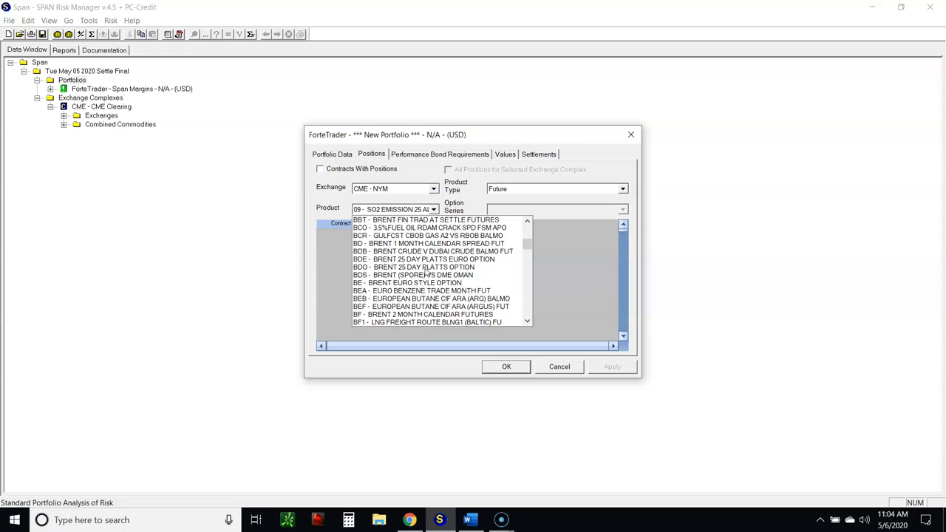
scroll("down", 3)
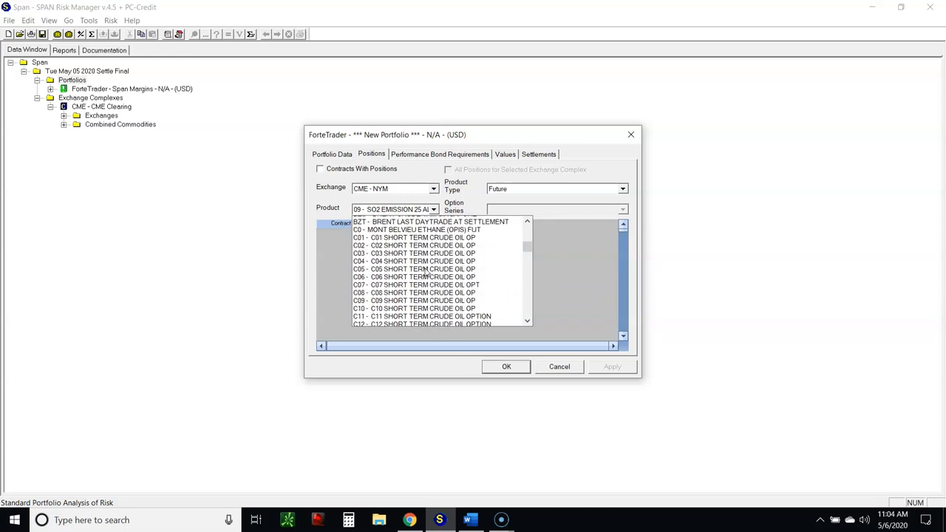
scroll("down", 3)
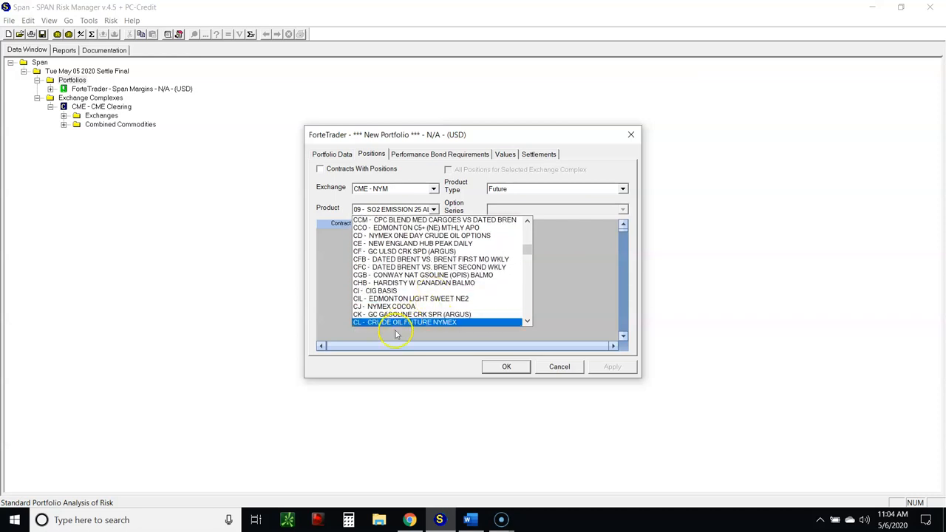
left_click(405, 322)
type("-1")
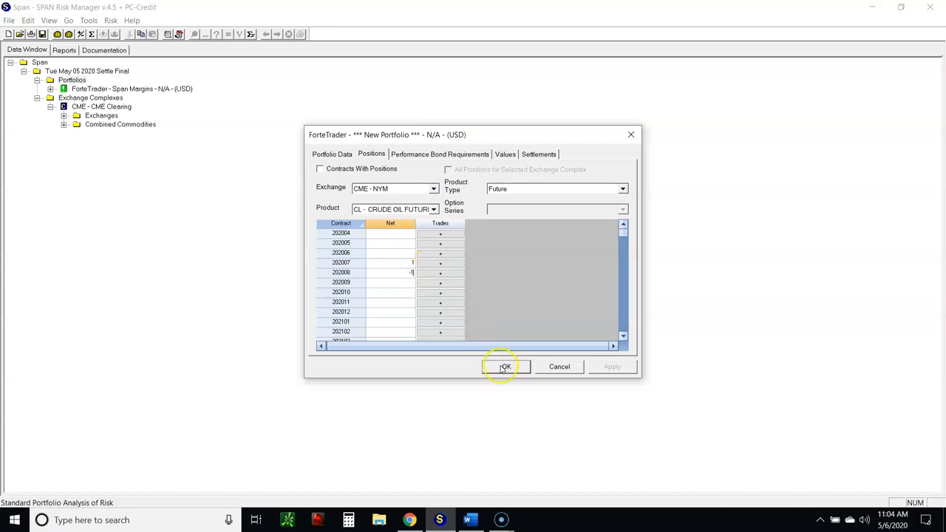
Step: Save the ForteTrader portfolio and calculate its requirements: maintenance 1,475.00, initial 1,623.00
left_click(506, 366)
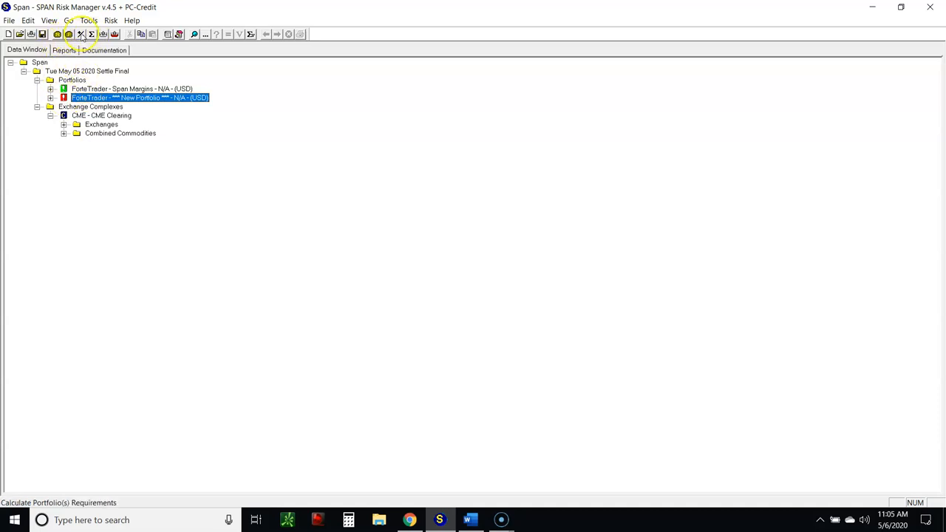
left_click(80, 34)
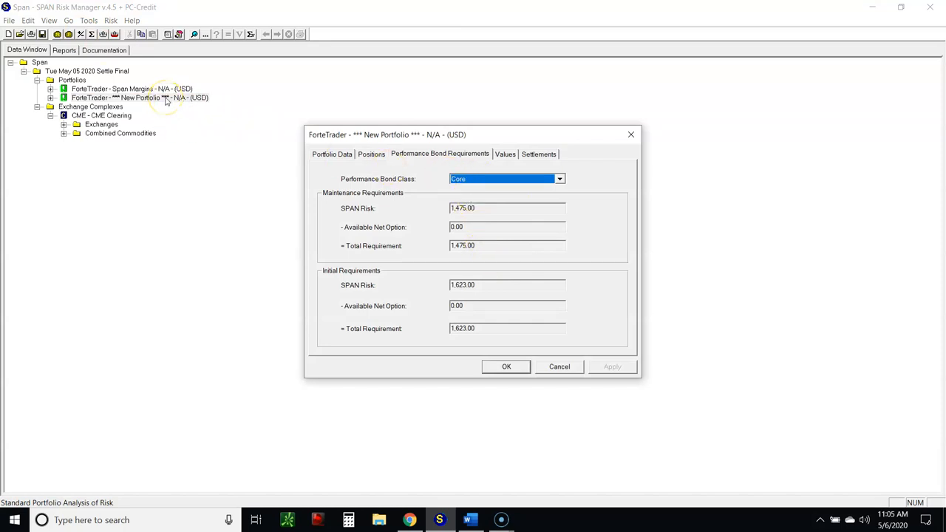
mouse_move(166, 98)
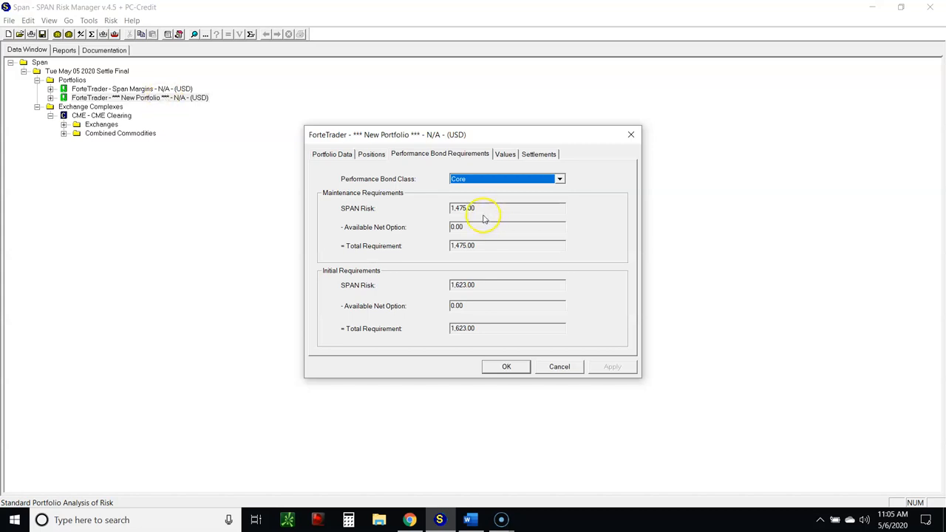
left_click(485, 207)
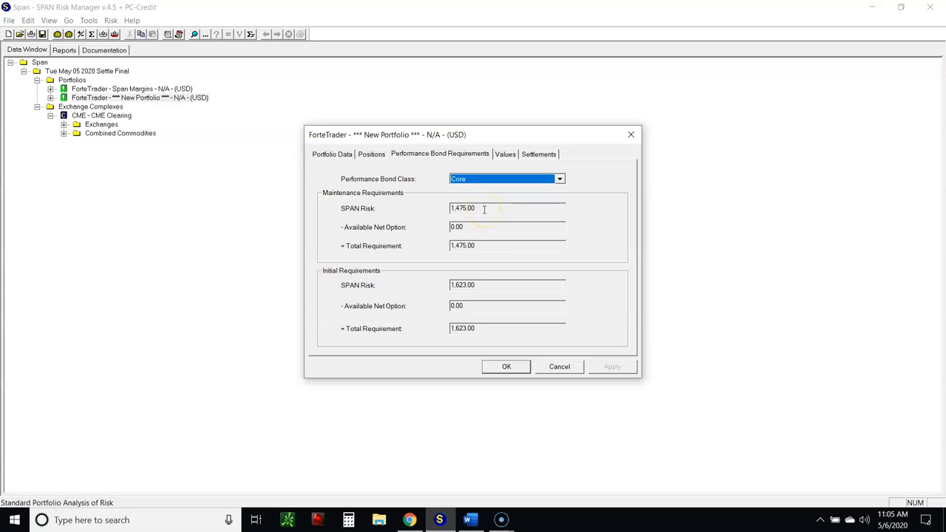
mouse_move(494, 305)
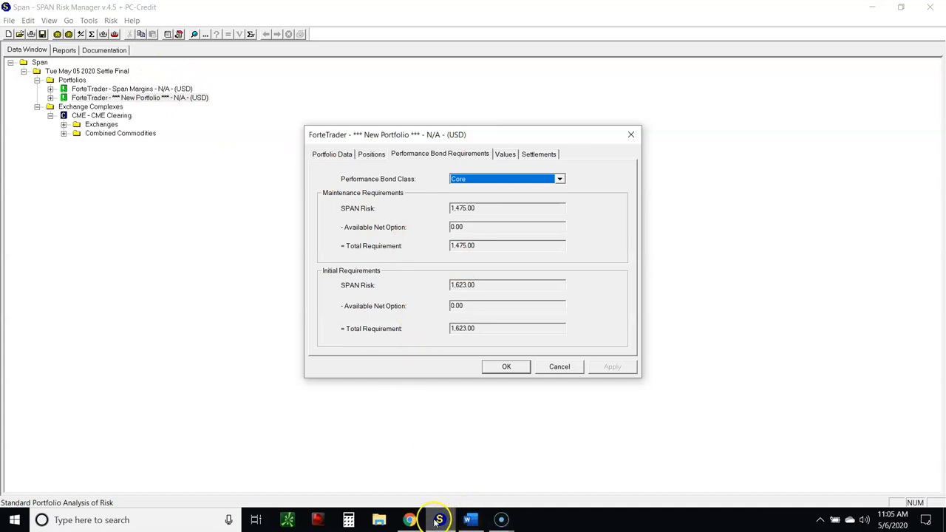
mouse_move(438, 521)
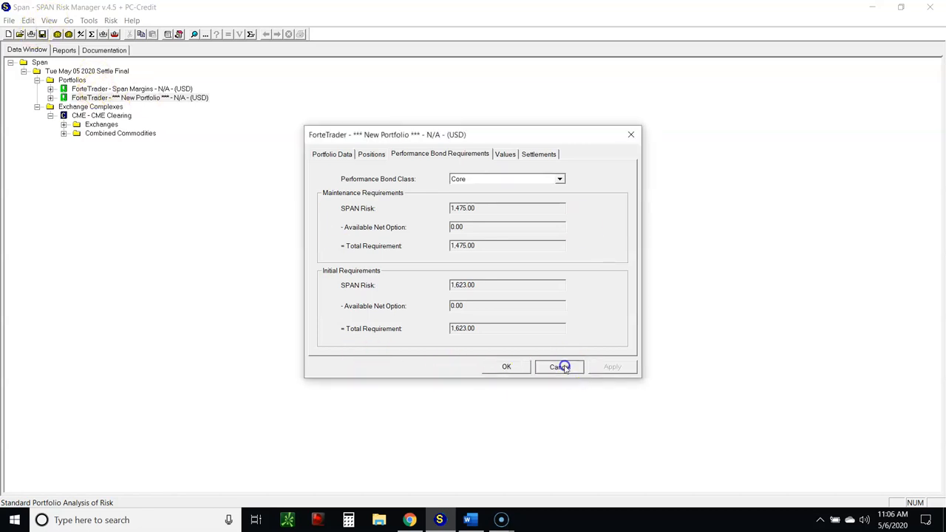
Step: Close the requirements, reopen the Span Margins portfolio and review its positions and margin requirements
left_click(558, 366)
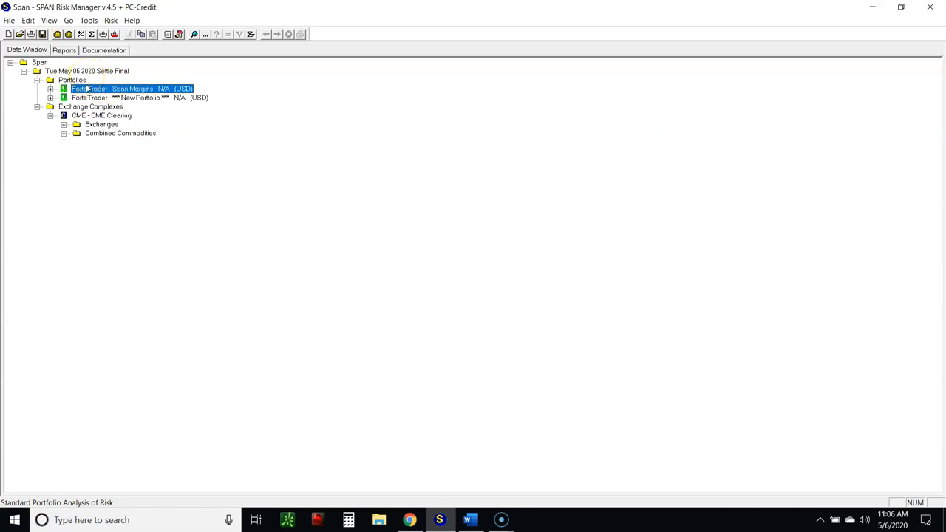
double_click(132, 89)
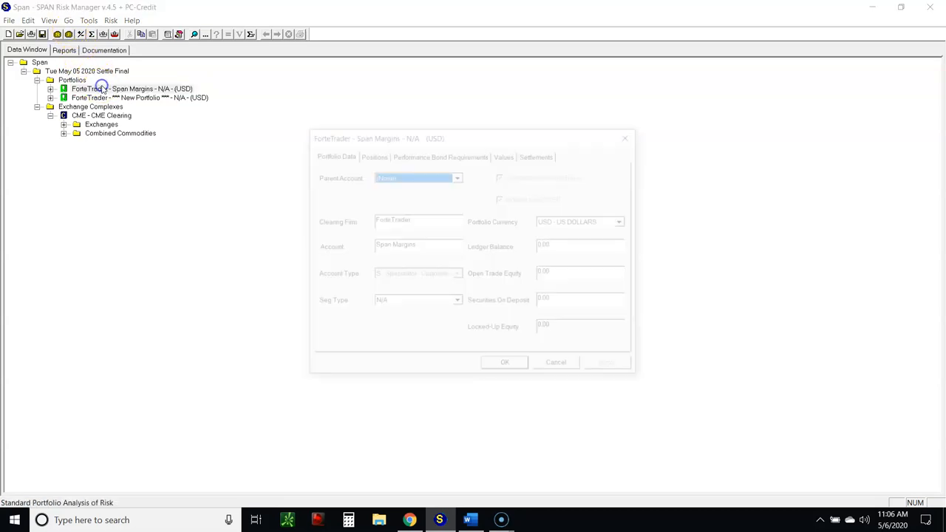
left_click(373, 154)
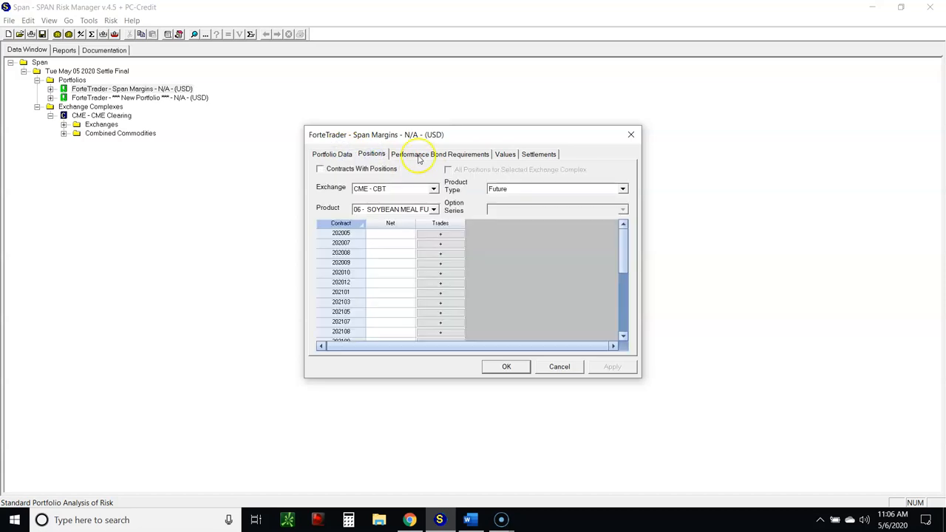
mouse_move(428, 213)
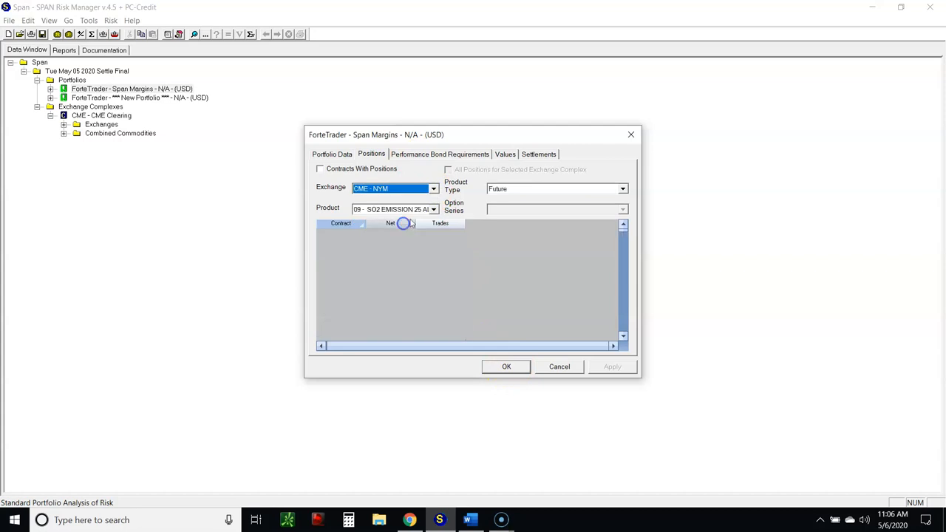
left_click(440, 153)
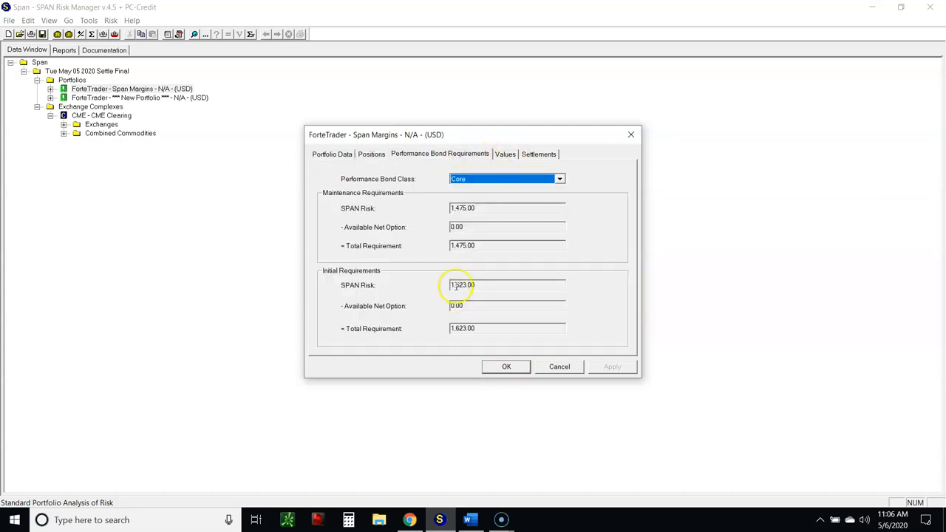
left_click(371, 154)
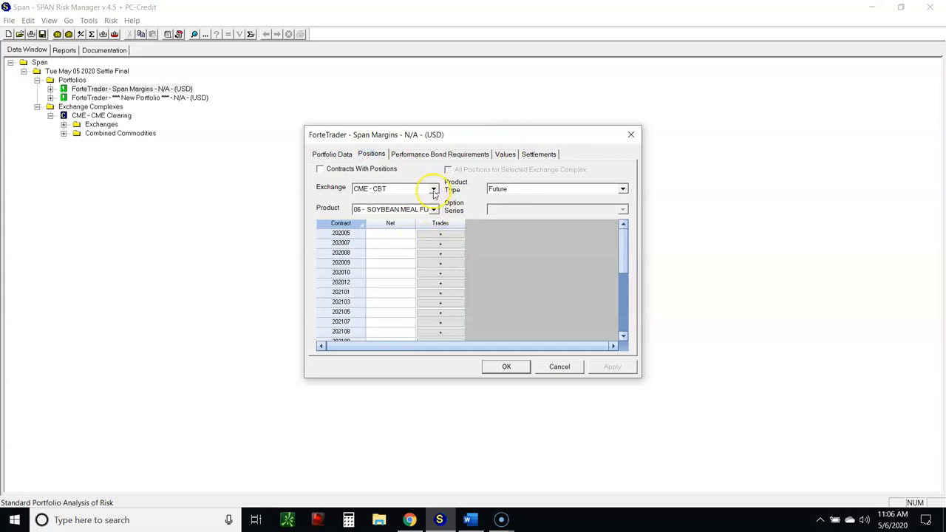
Step: Set the positions to exchange CME - NYM with CL crude oil futures as the product
left_click(434, 189)
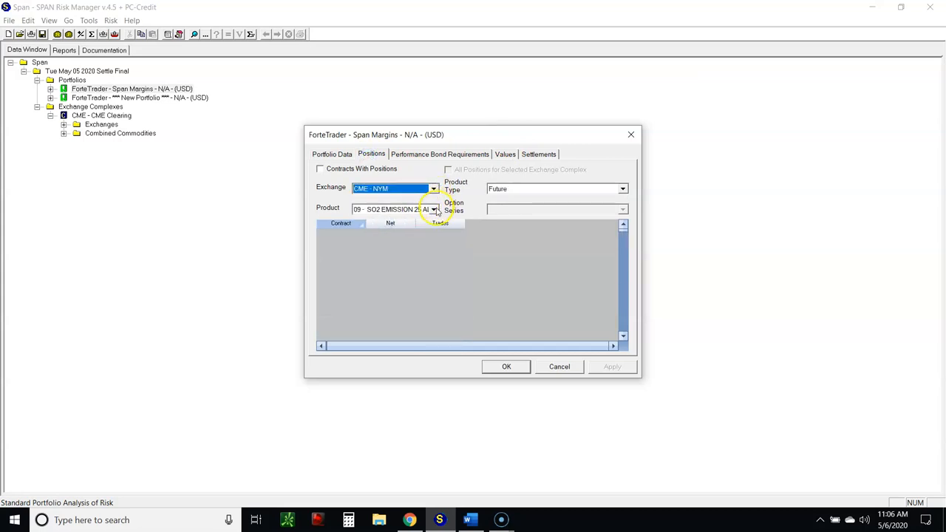
left_click(434, 210)
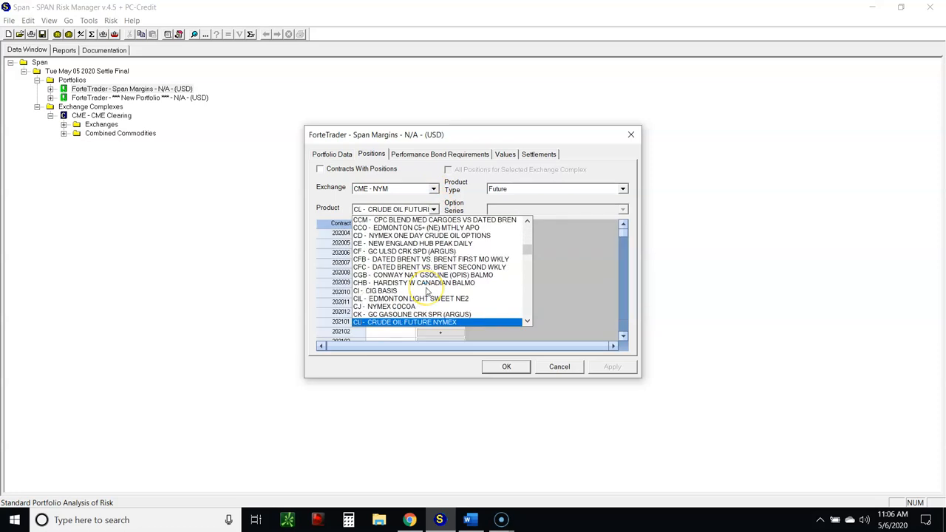
left_click(405, 323)
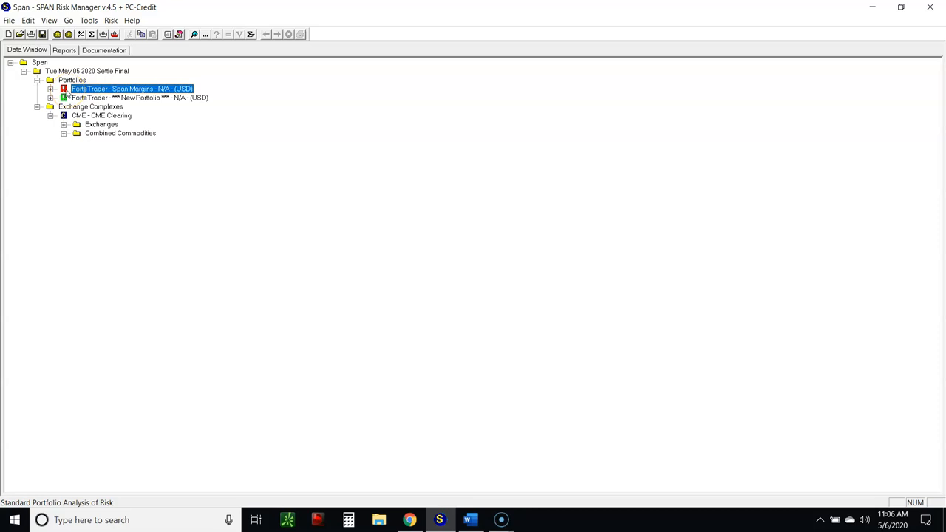
left_click(82, 34)
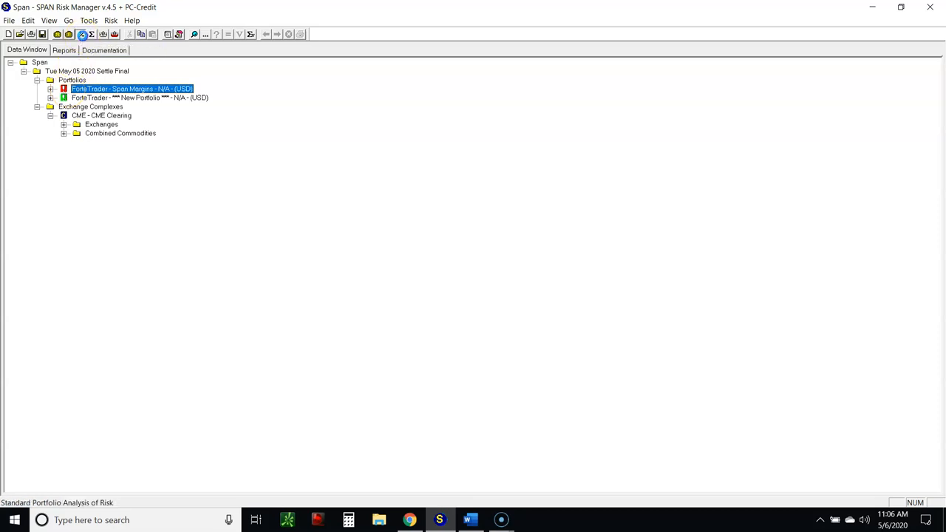
double_click(131, 88)
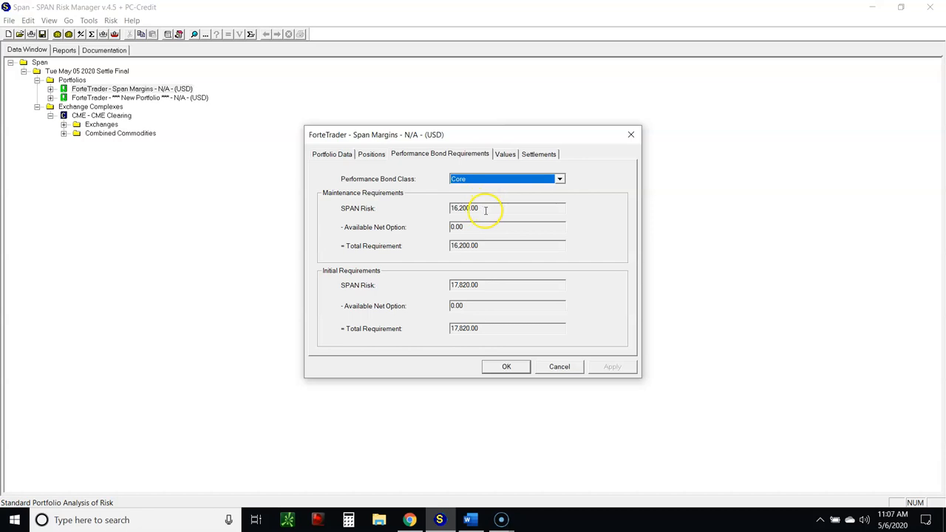
mouse_move(308, 286)
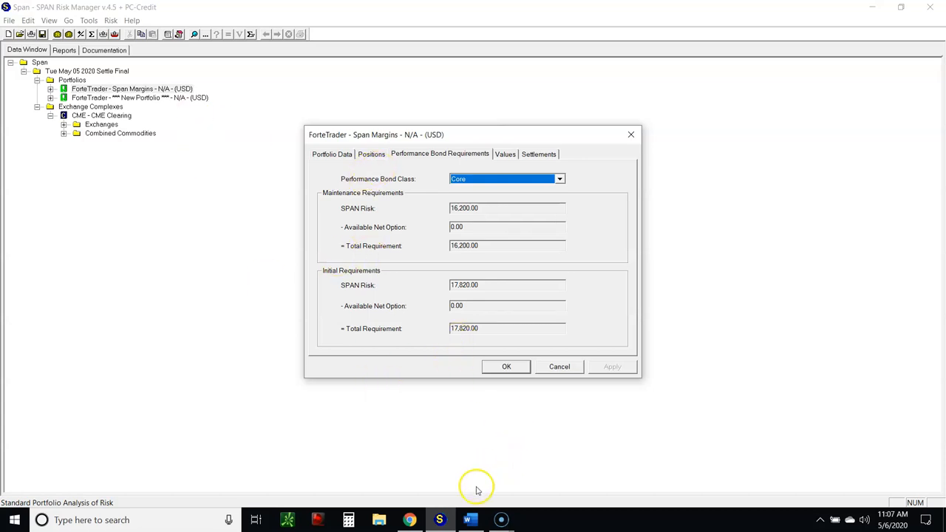
mouse_move(334, 112)
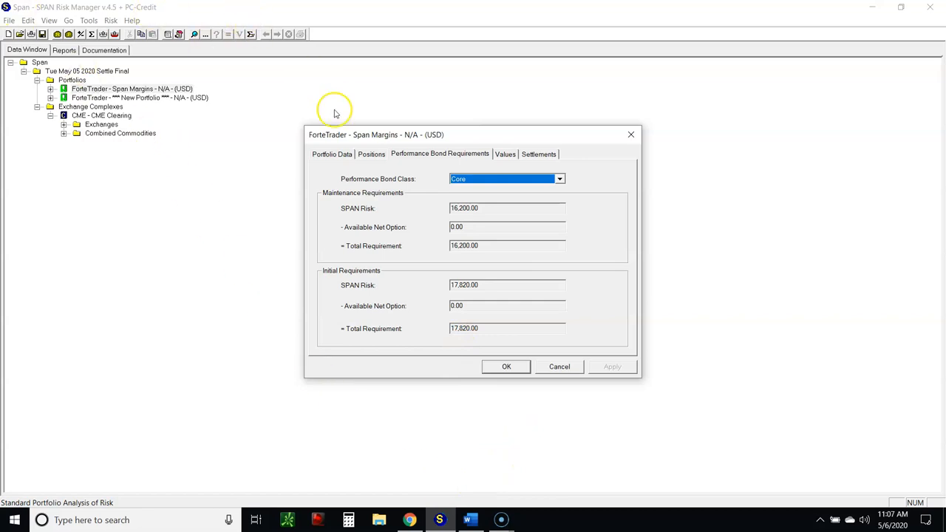
left_click(506, 366)
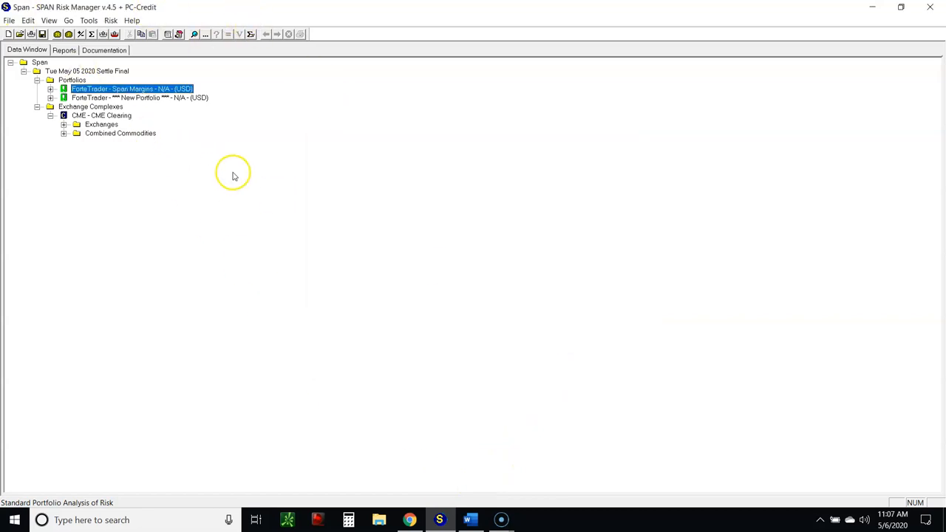
mouse_move(872, 9)
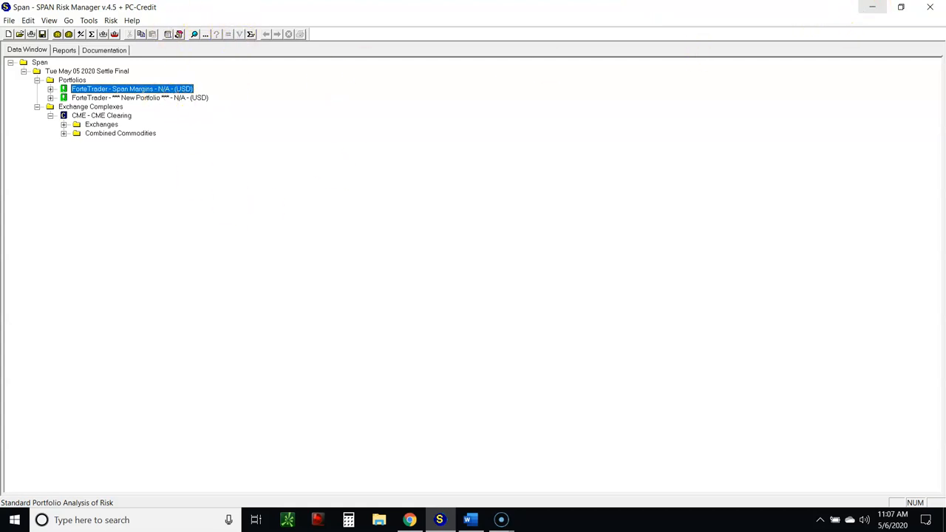
left_click(470, 521)
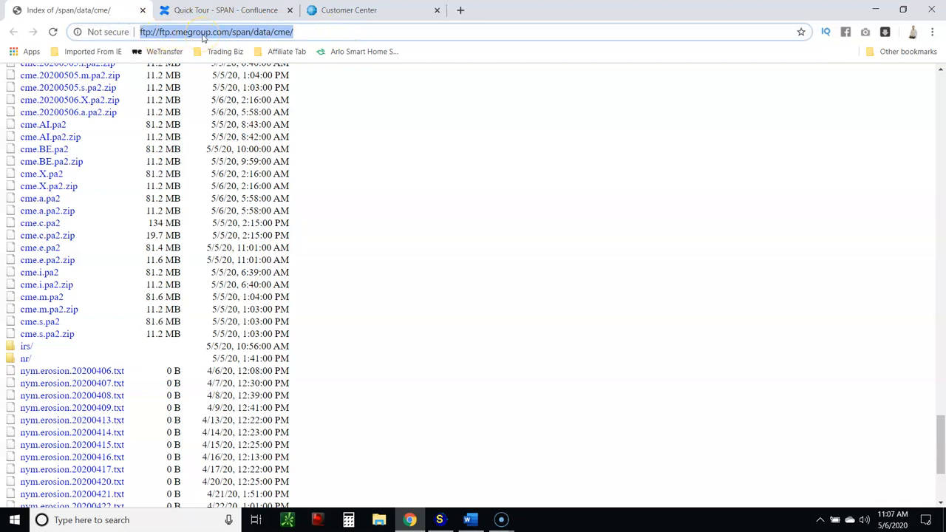
scroll("down", 3)
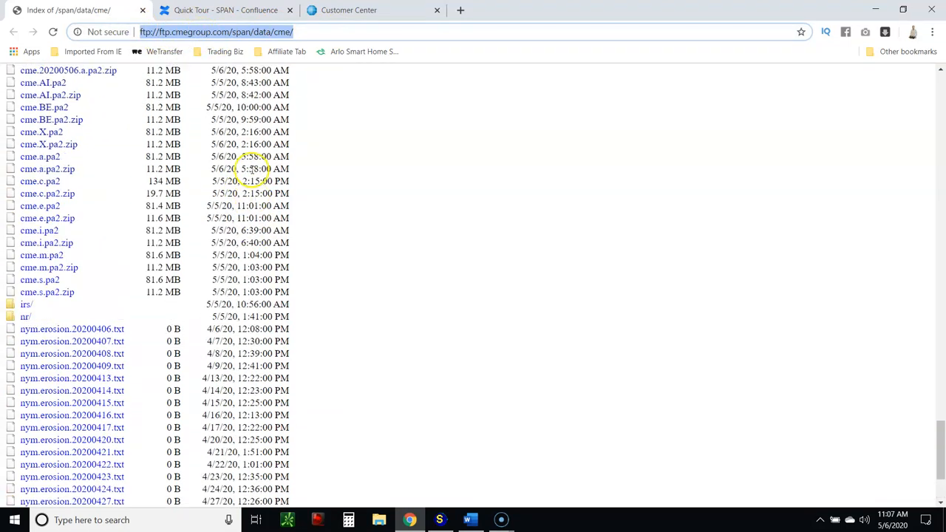
scroll("down", 3)
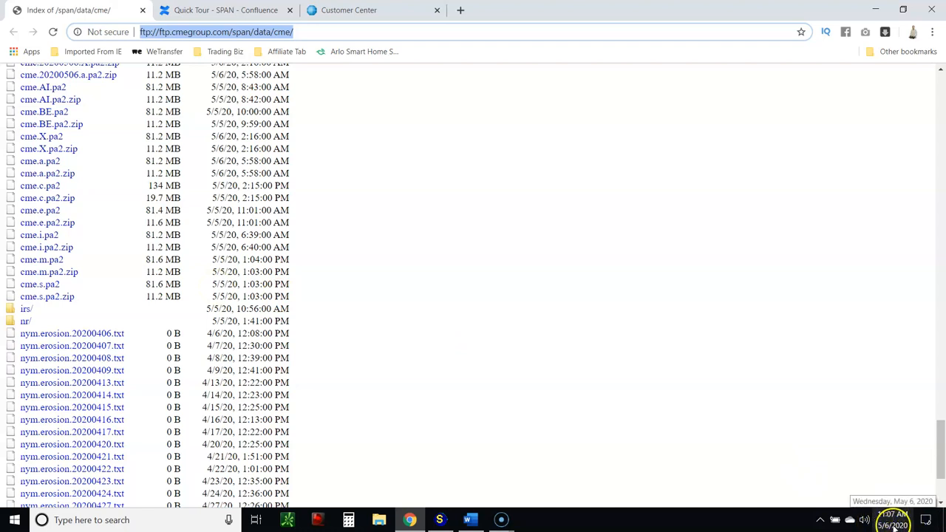
mouse_move(630, 284)
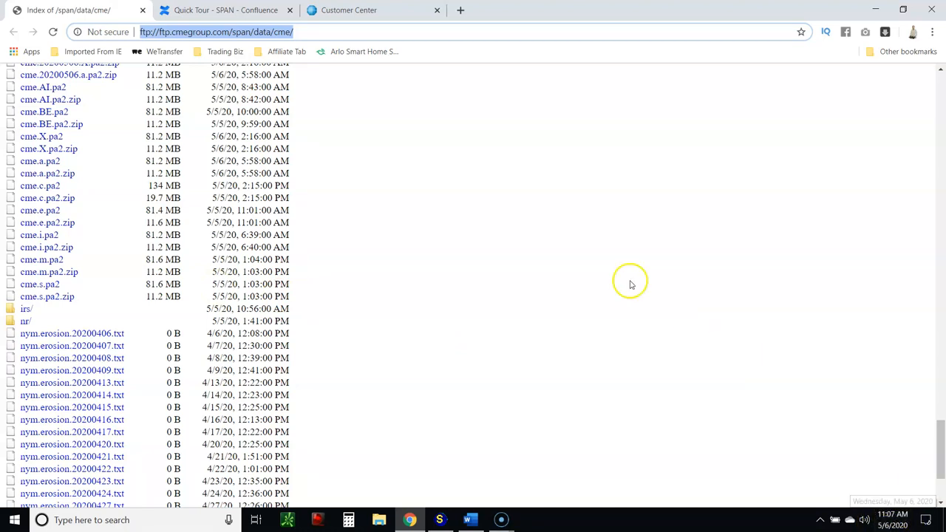
mouse_move(41, 260)
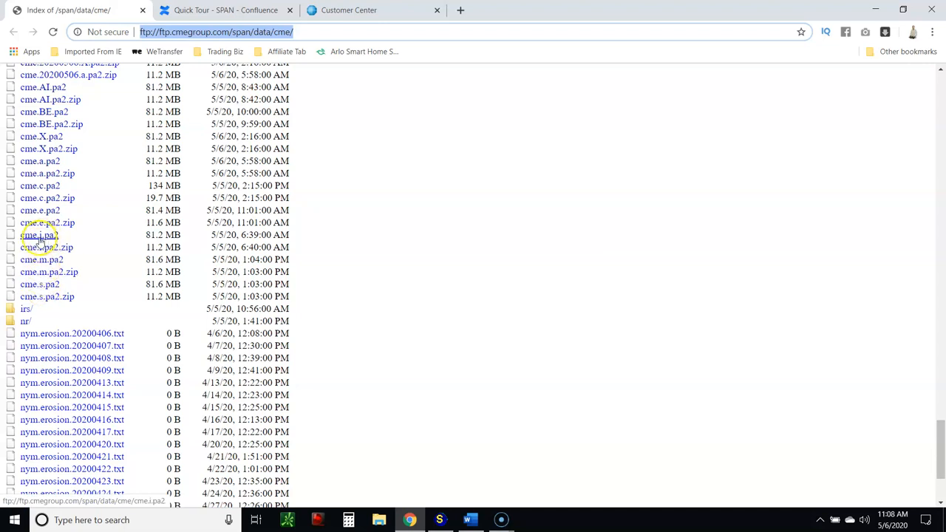
mouse_move(81, 221)
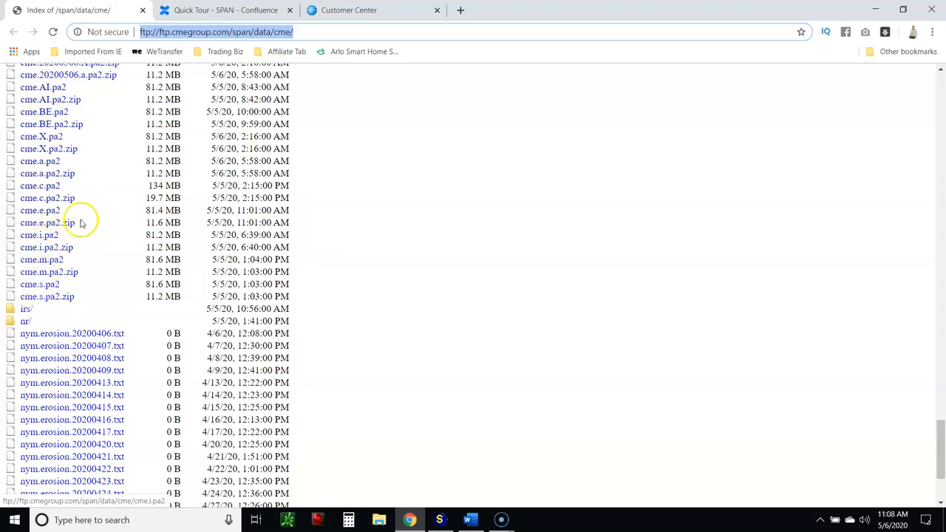
mouse_move(116, 260)
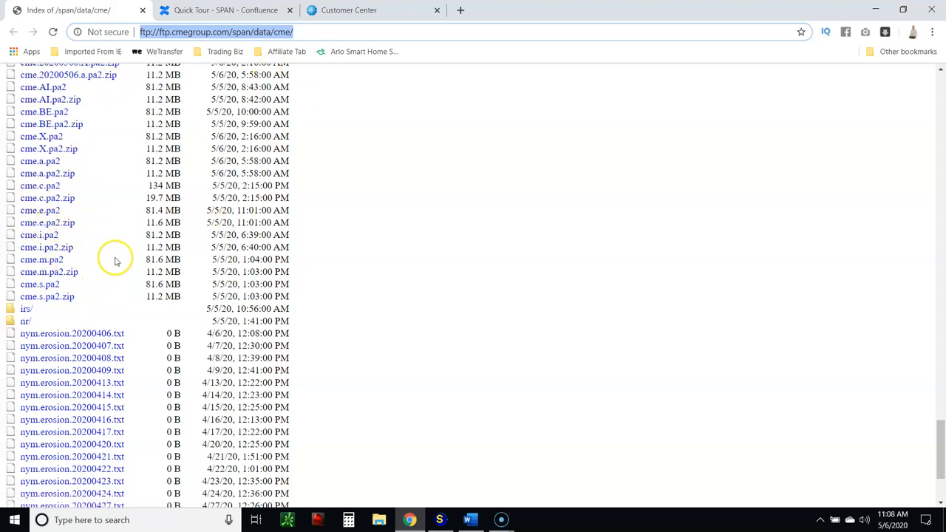
mouse_move(46, 247)
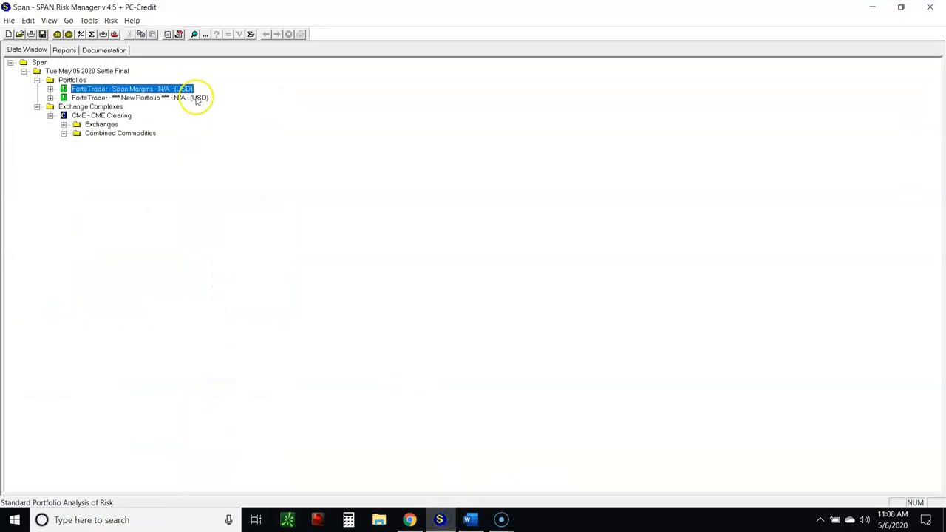
left_click(470, 520)
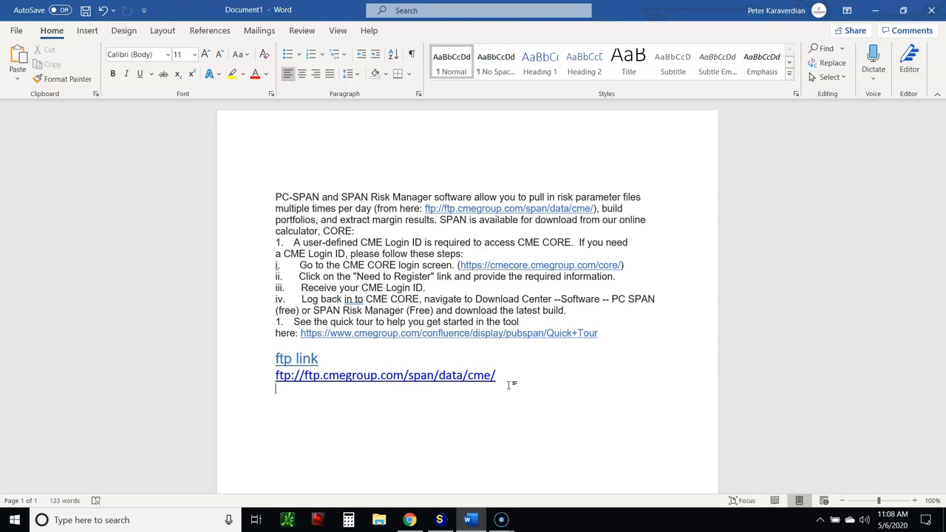
mouse_move(623, 370)
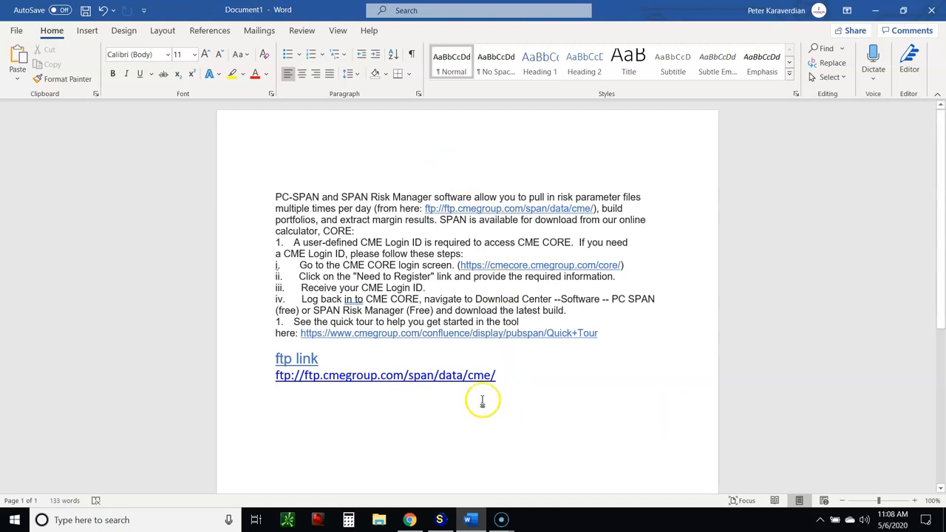
left_click(441, 520)
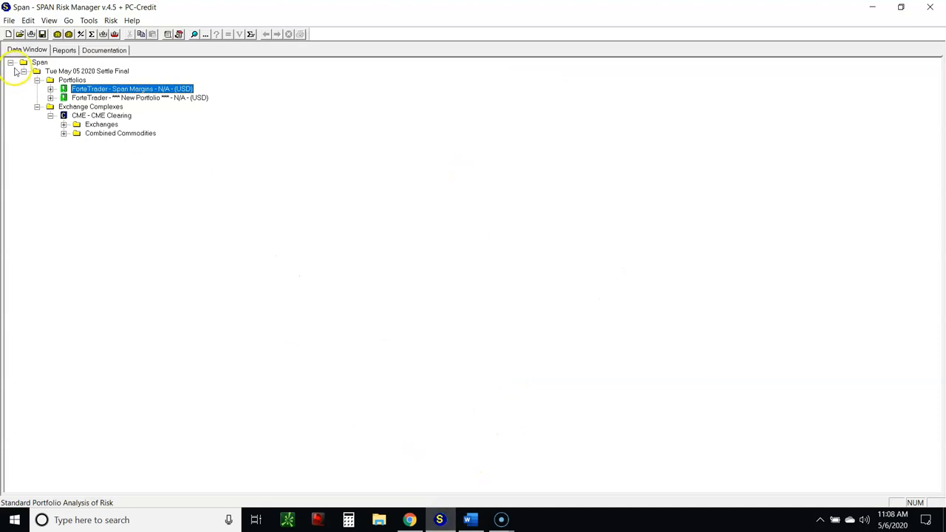
Step: Collapse the data tree under the Span root so only the top node shows
left_click(10, 62)
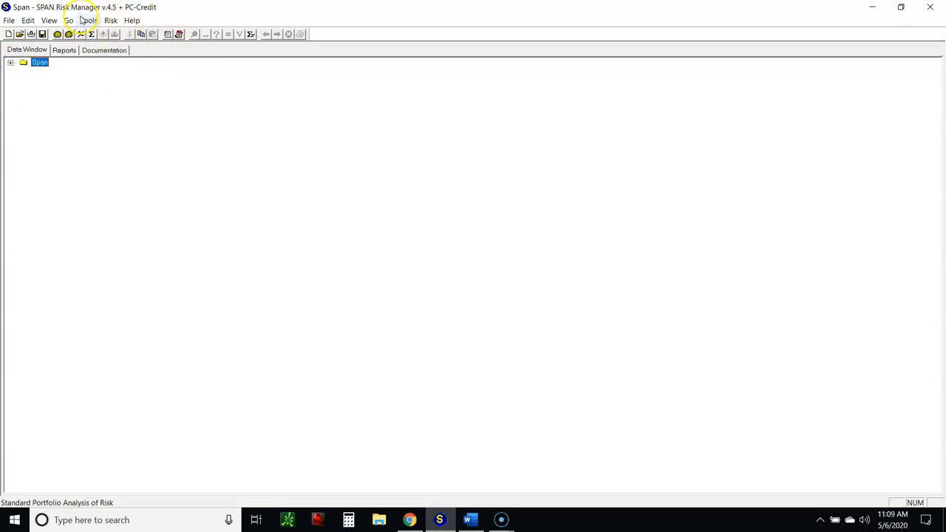
mouse_move(352, 435)
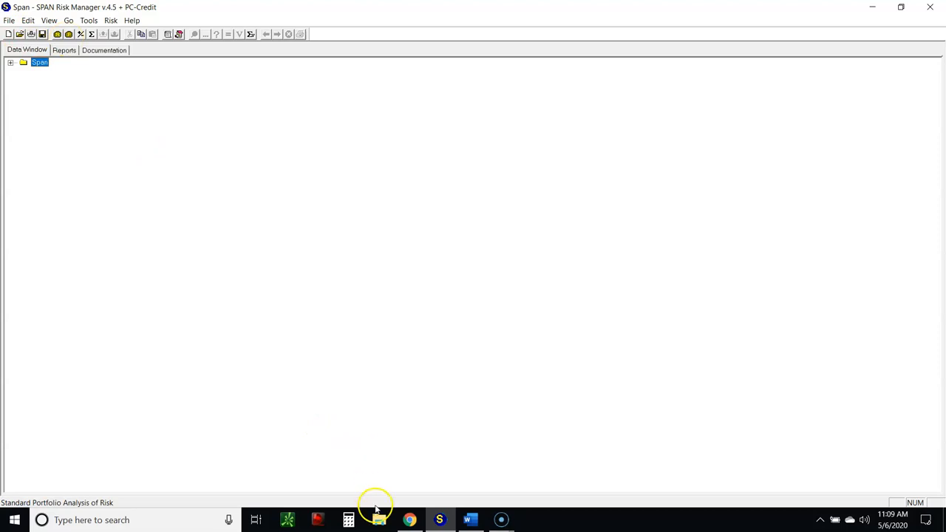
mouse_move(378, 520)
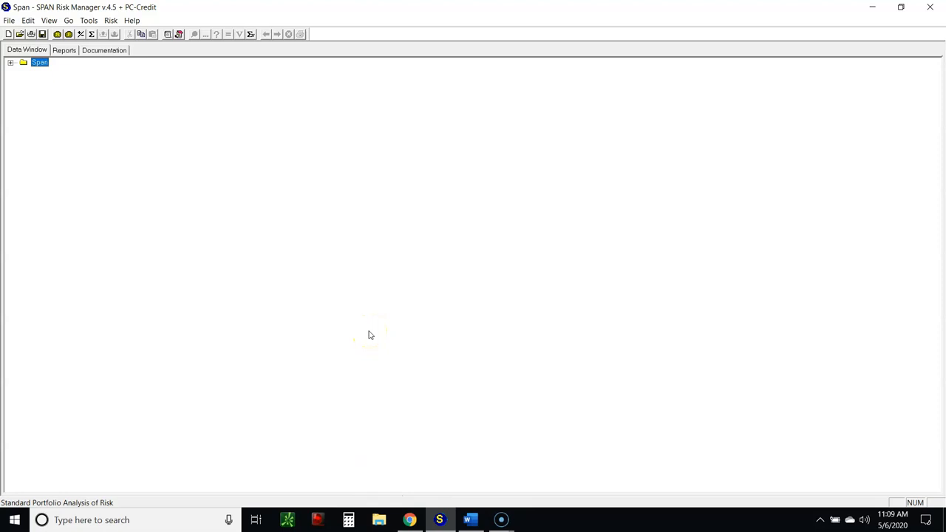
mouse_move(369, 334)
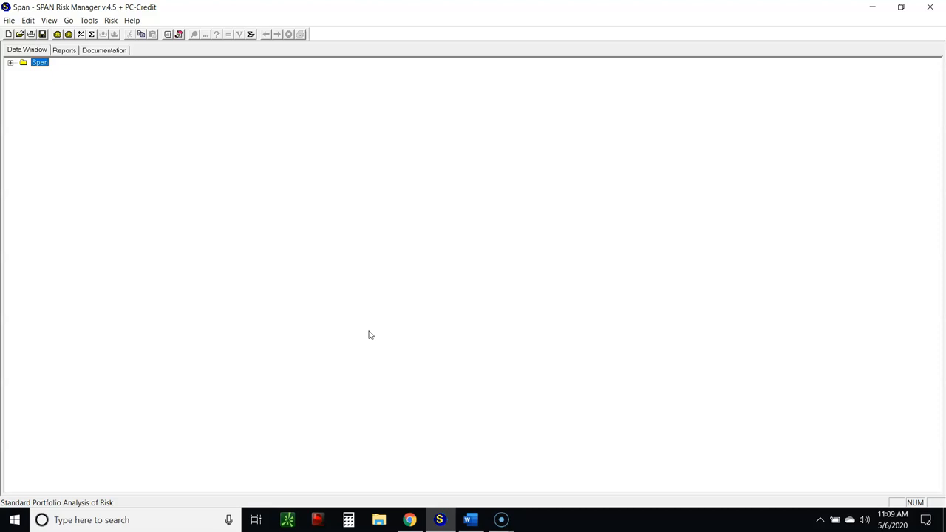
mouse_move(247, 229)
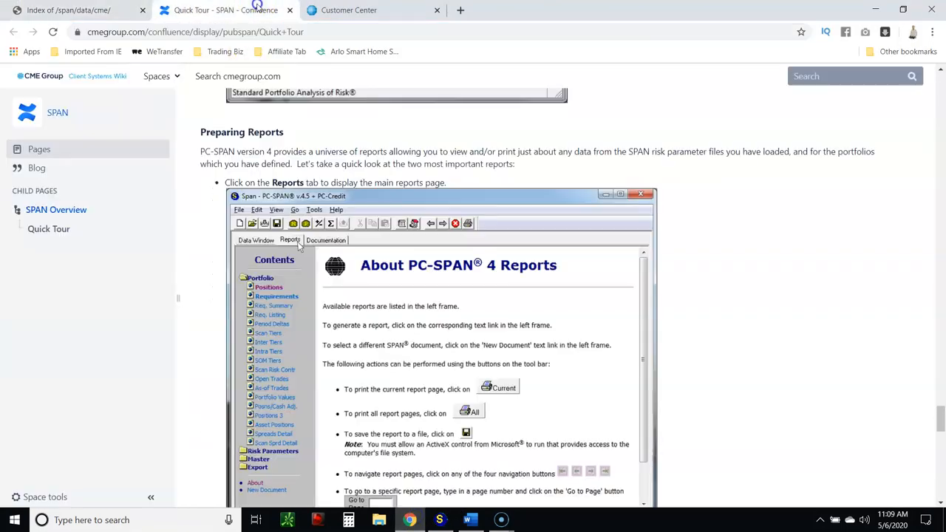
mouse_move(727, 225)
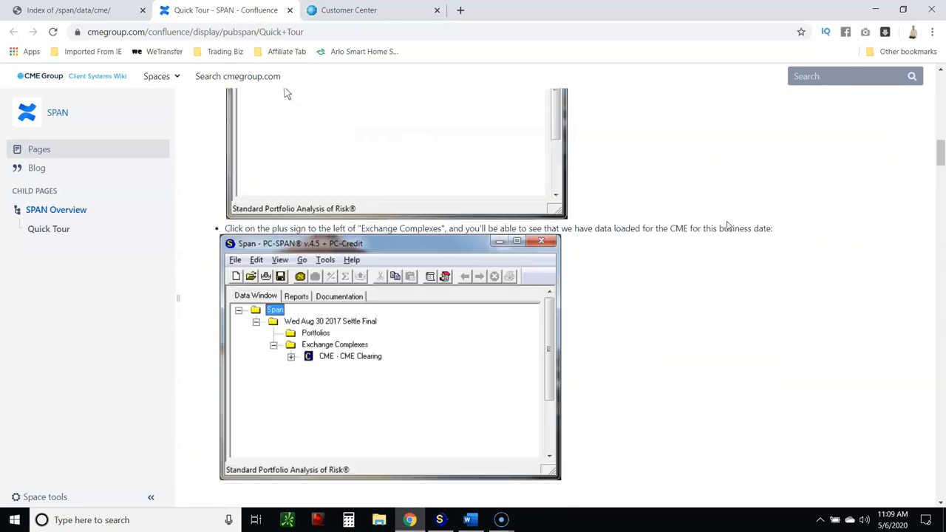
Step: Scroll the SPAN Quick Tour through the Create New Portfolio and positions-by-exchange-complex sections
scroll("down", 3)
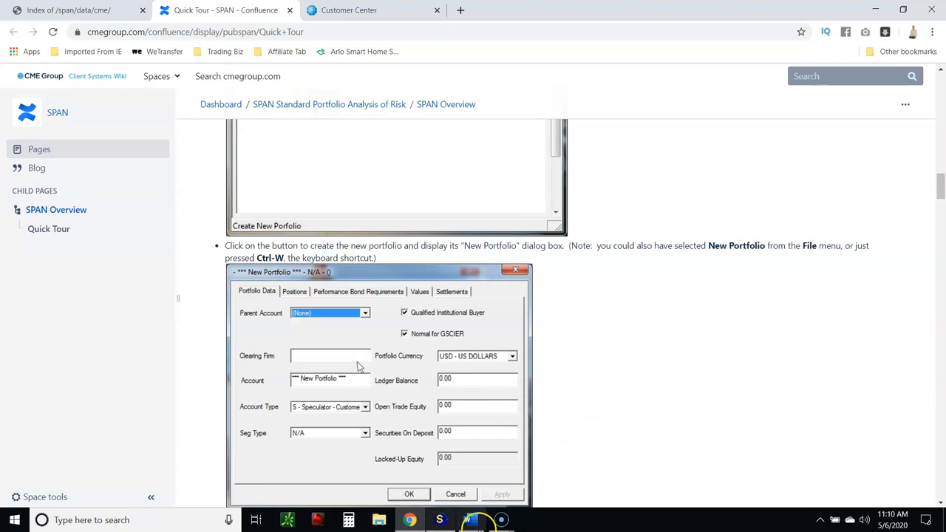
mouse_move(434, 343)
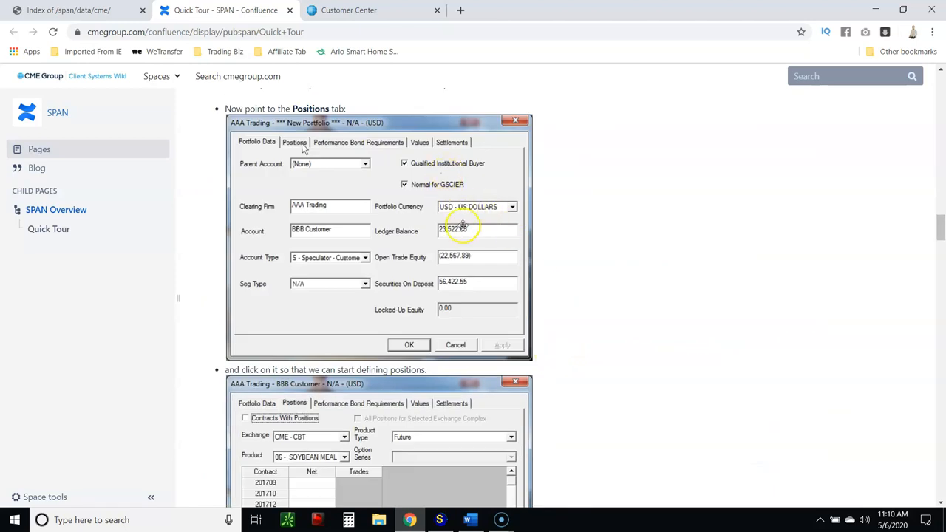
scroll("down", 3)
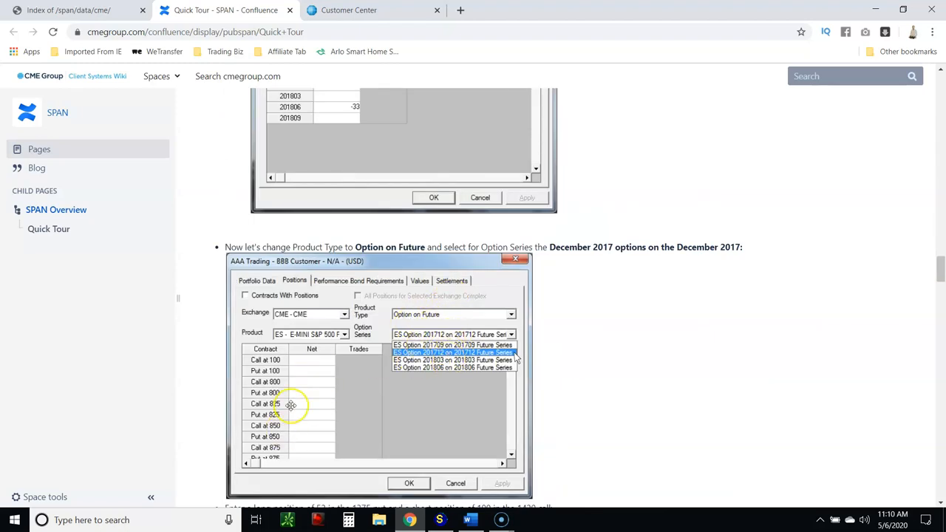
mouse_move(298, 382)
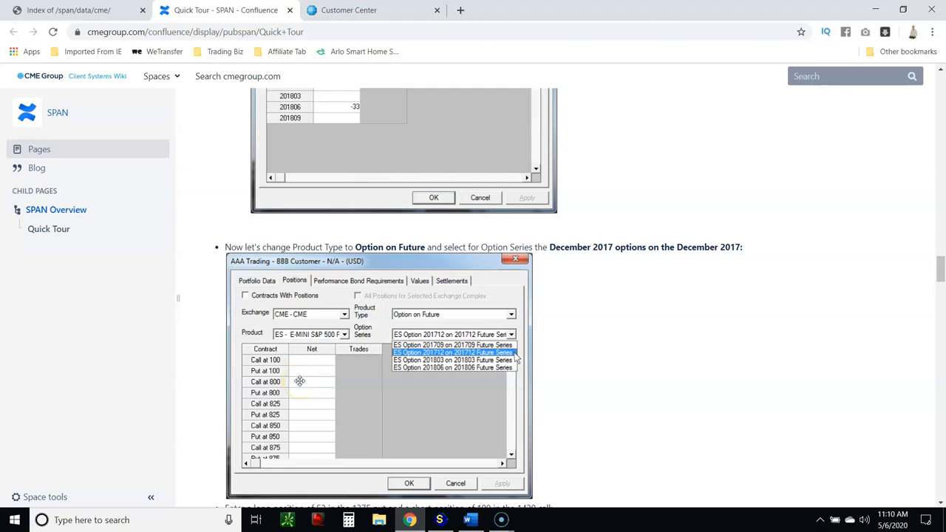
mouse_move(325, 387)
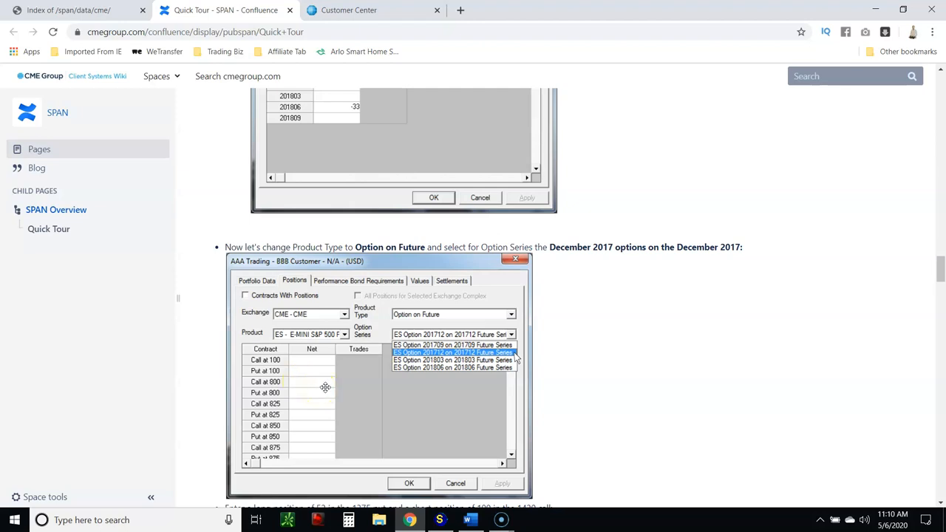
scroll("down", 3)
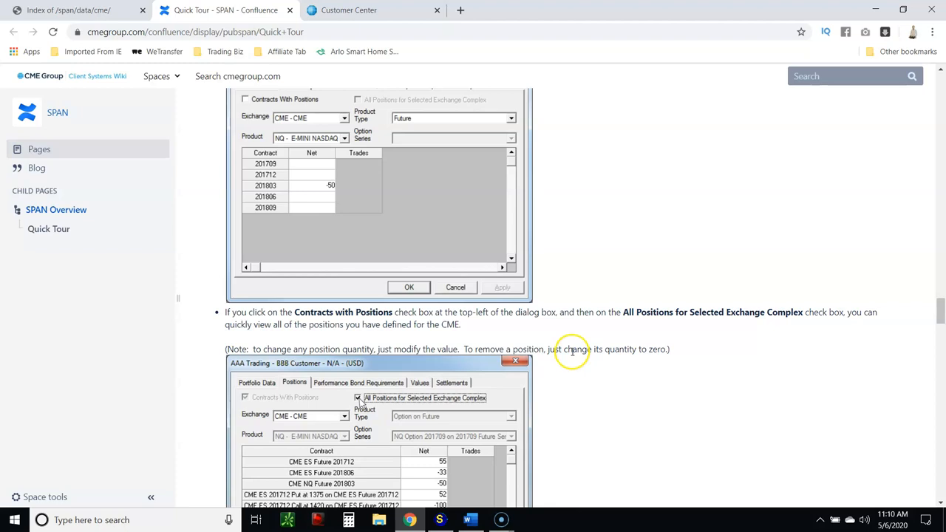